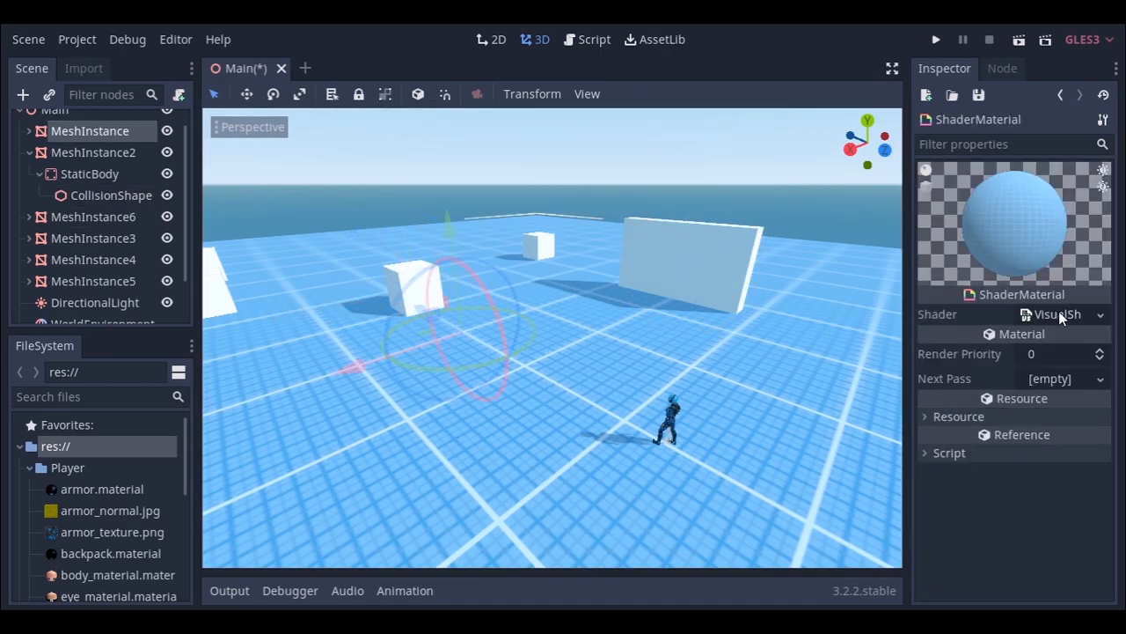
Open the ground material's VisualShader graph, which scales UV by 60,40,1 before sampling the texture.
click(1052, 315)
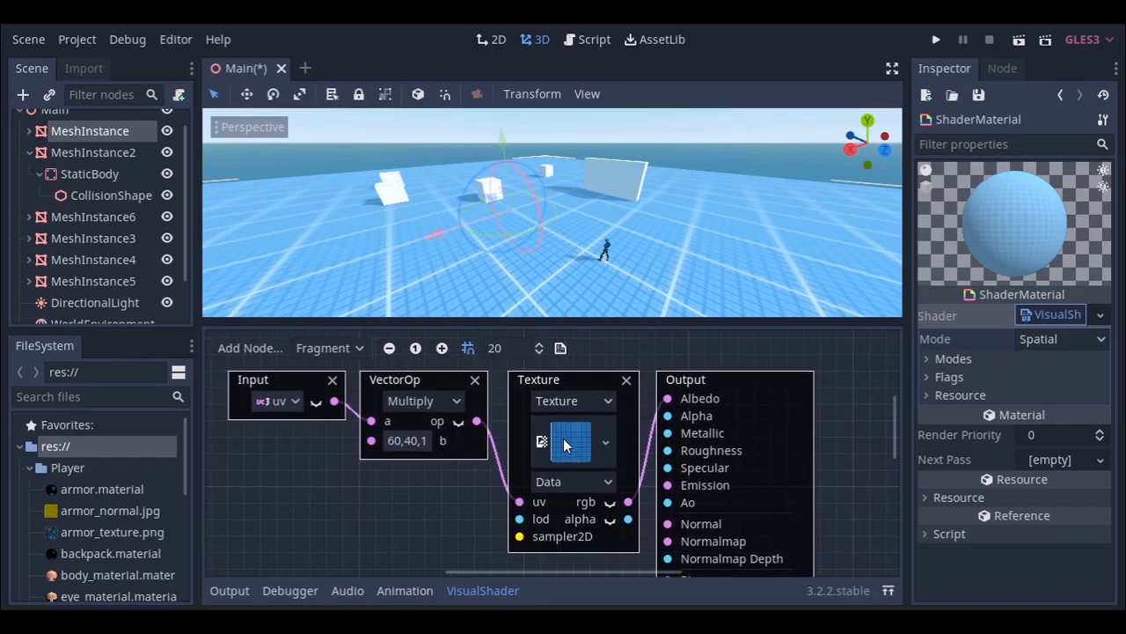
mouse_move(578, 433)
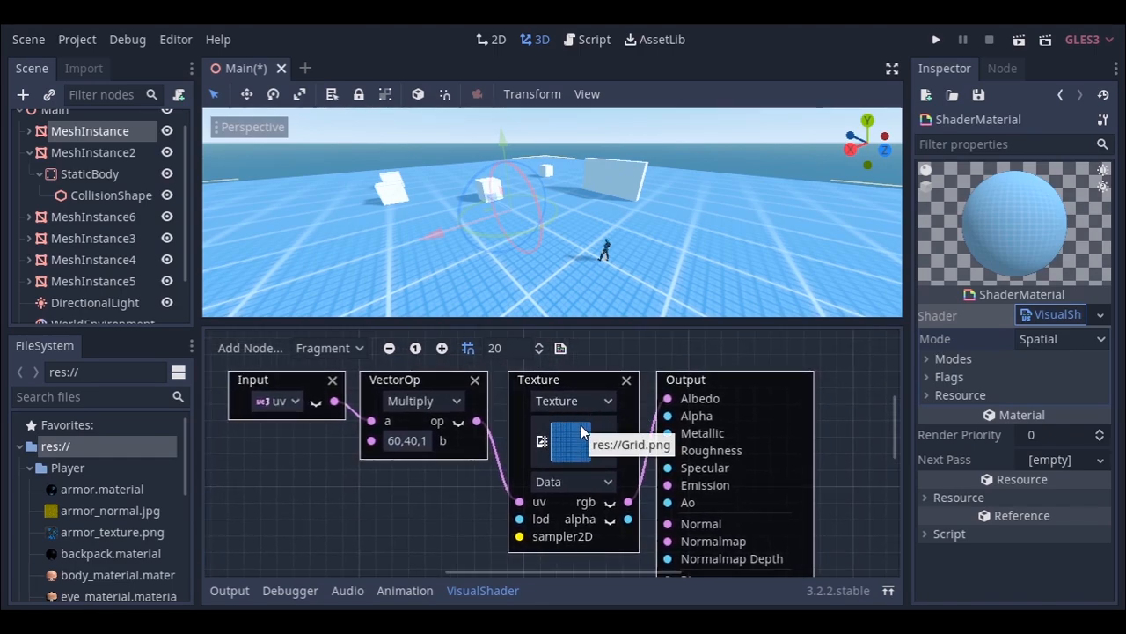
mouse_move(691, 424)
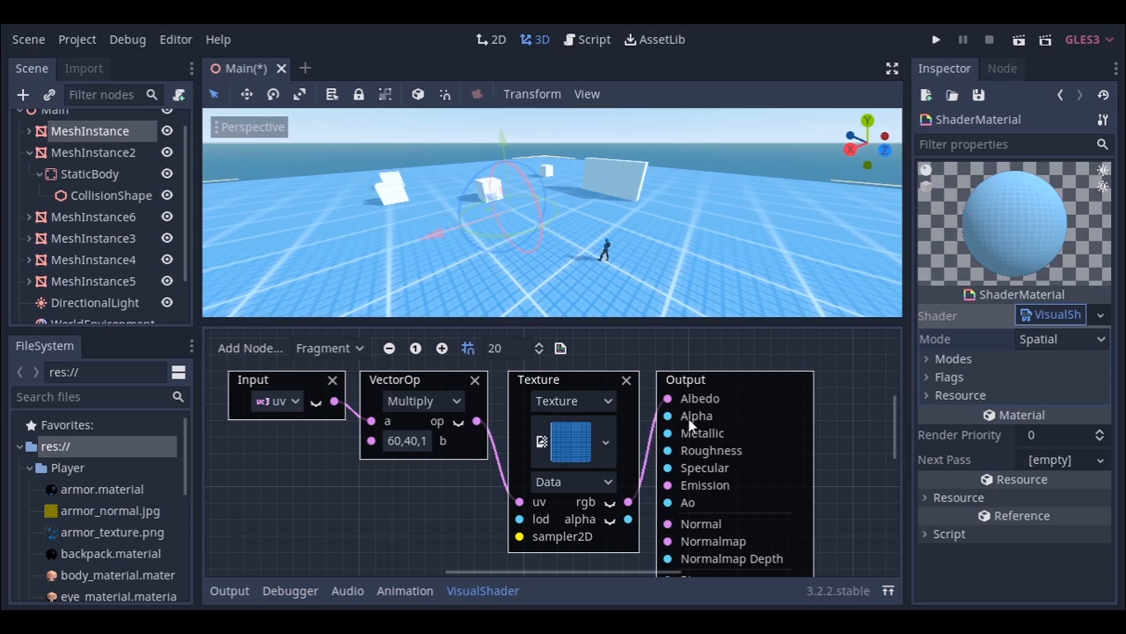
mouse_move(686, 423)
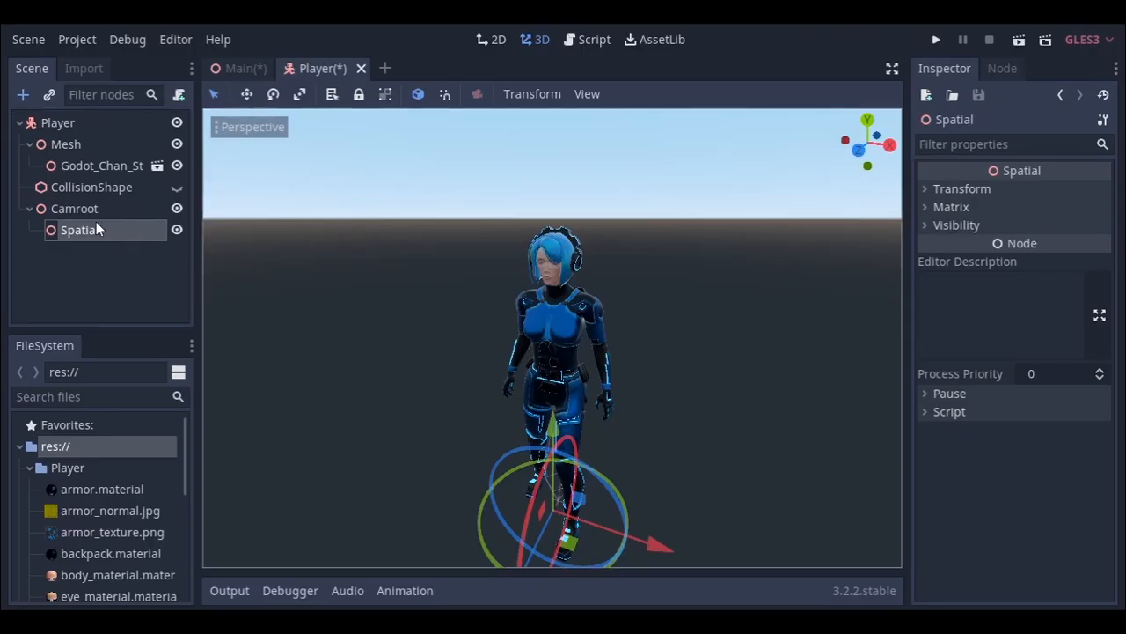
Add a Spatial child under Spatial, then give it a ClippedCamera child.
click(24, 94)
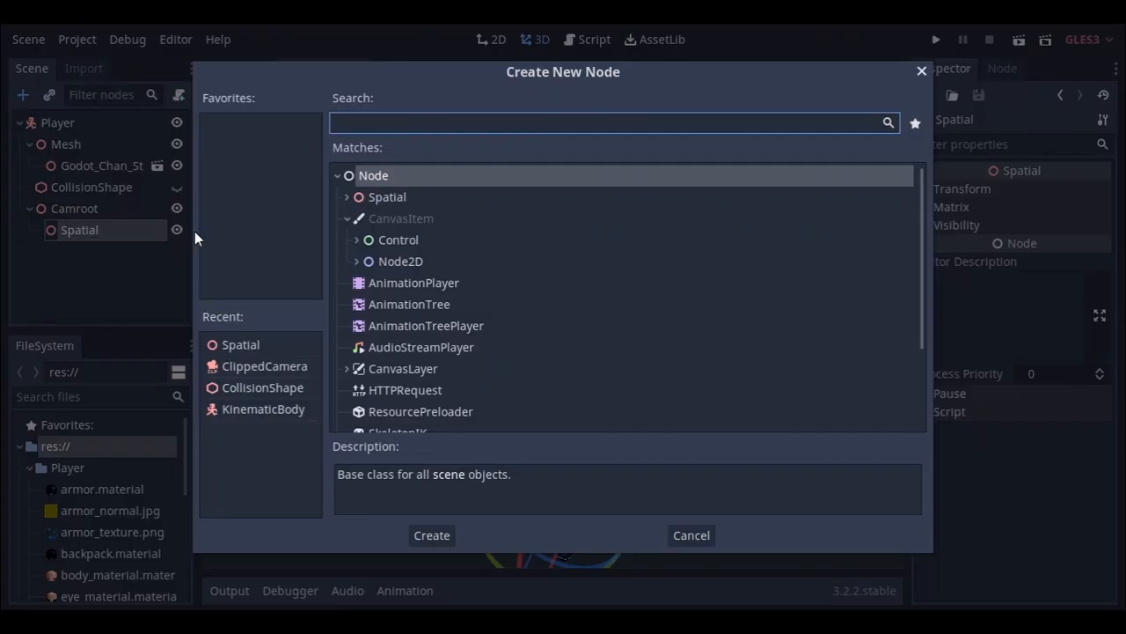
click(431, 535)
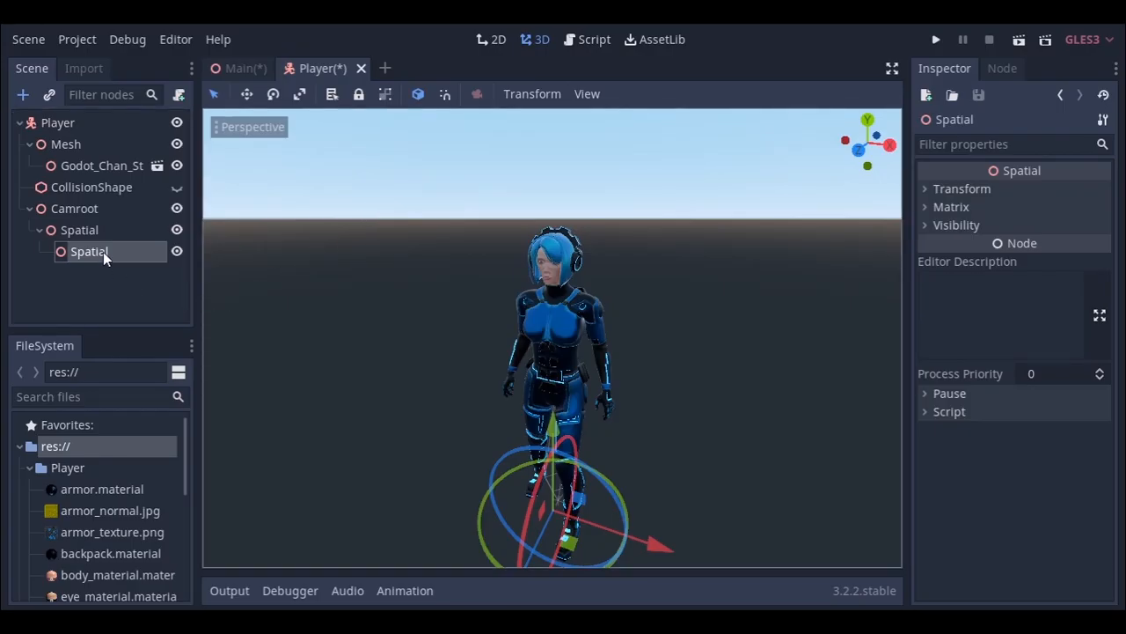
click(25, 94)
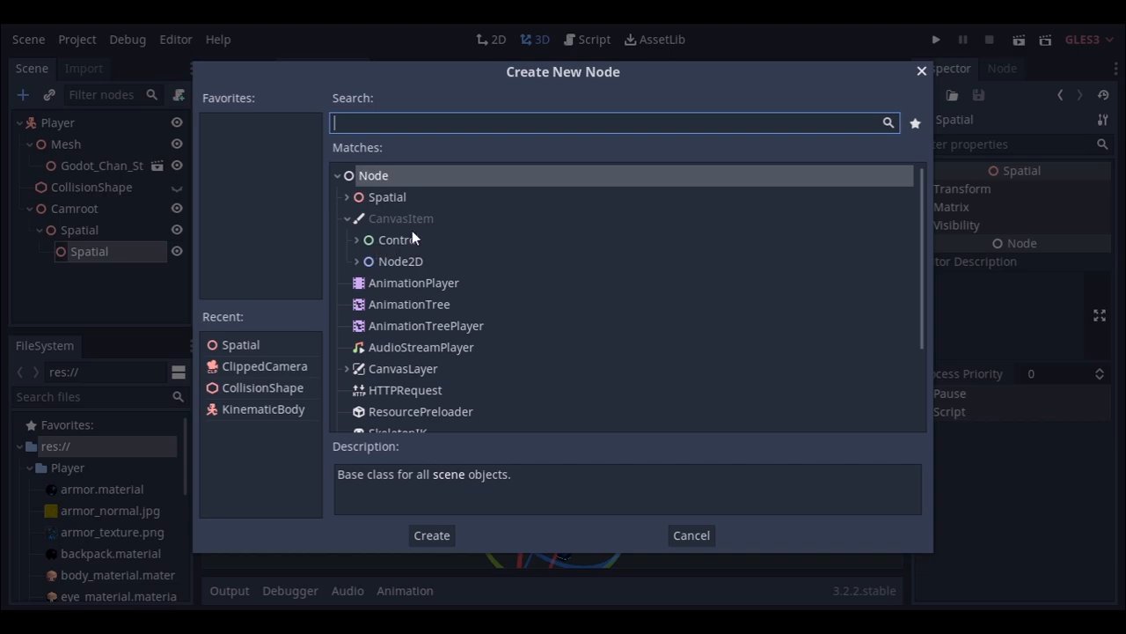
text(clipped)
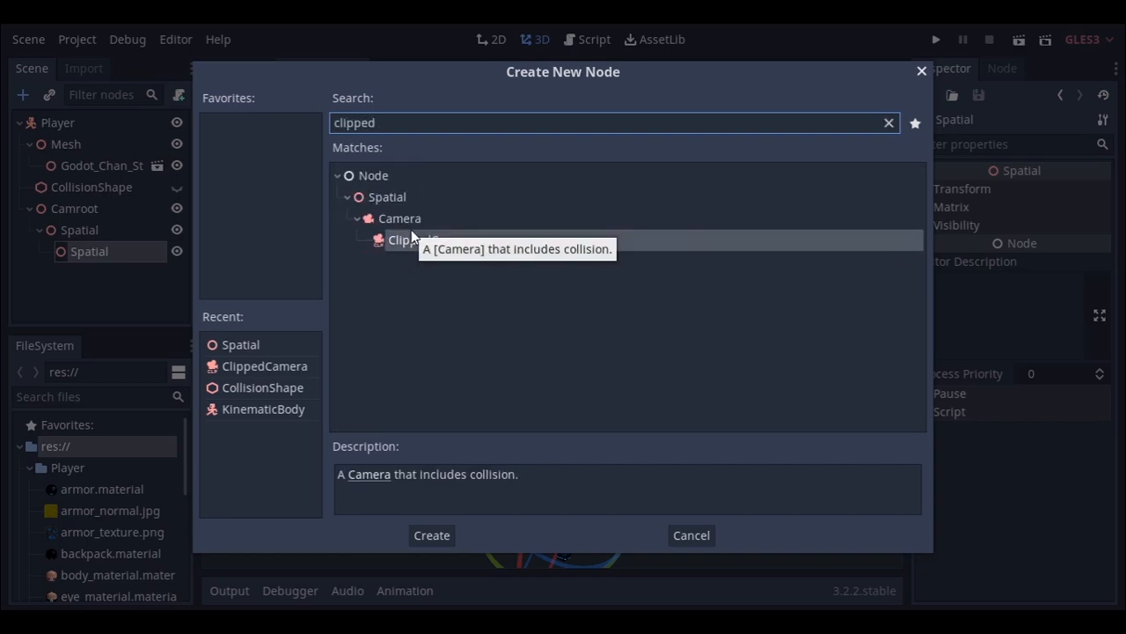
click(431, 535)
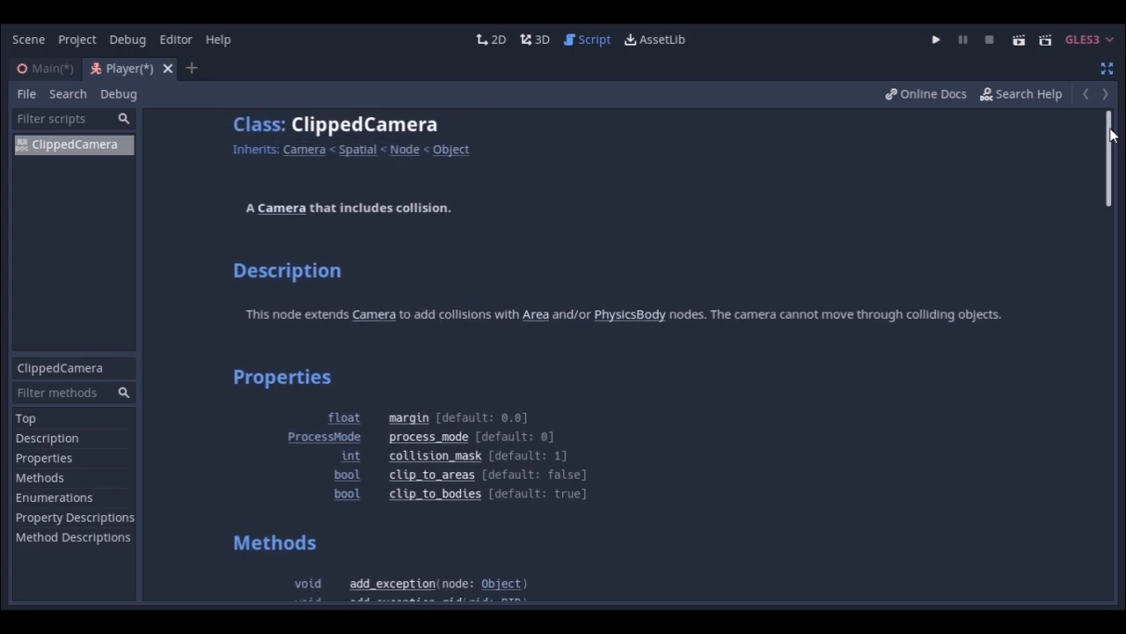
Scroll the ClippedCamera class reference to its physics and idle ProcessMode entries.
scroll(down, 3)
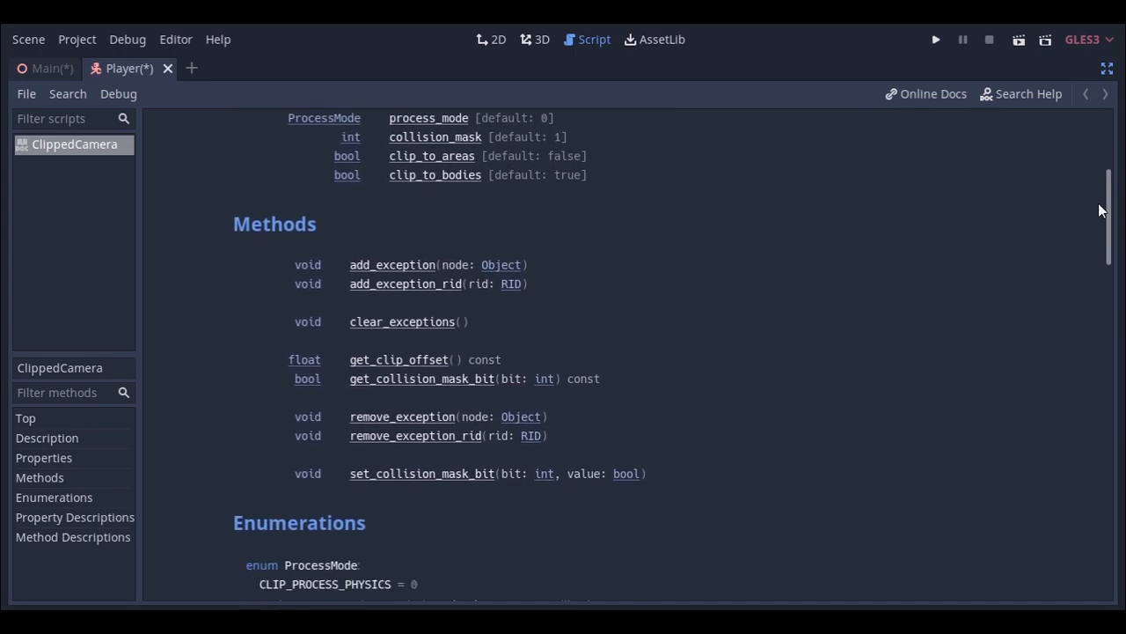
scroll(down, 3)
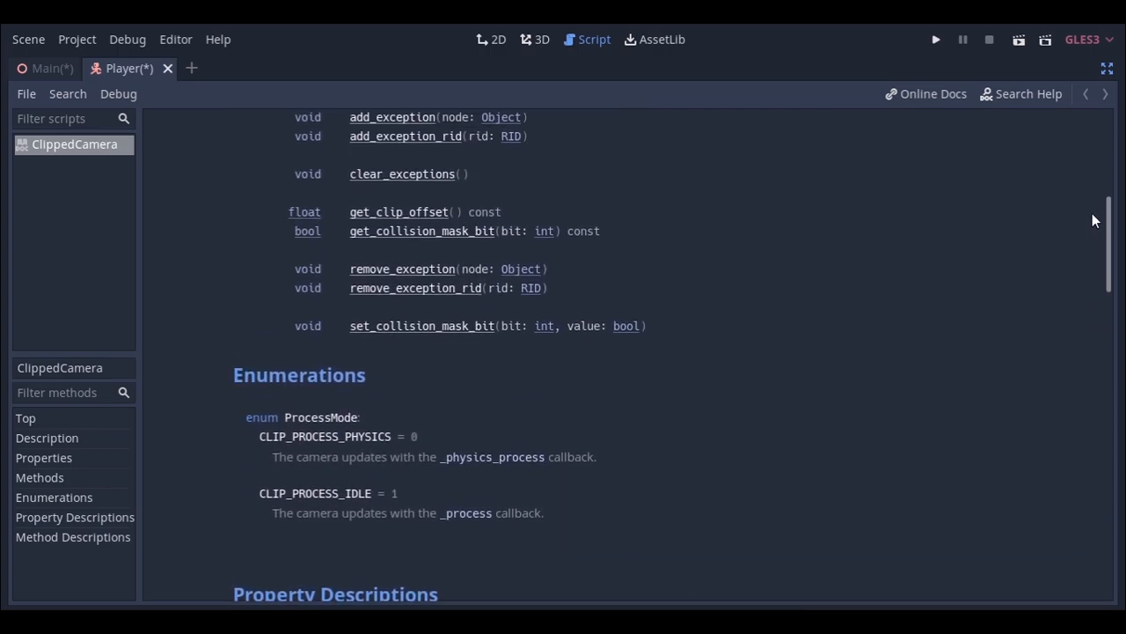
scroll(up, 3)
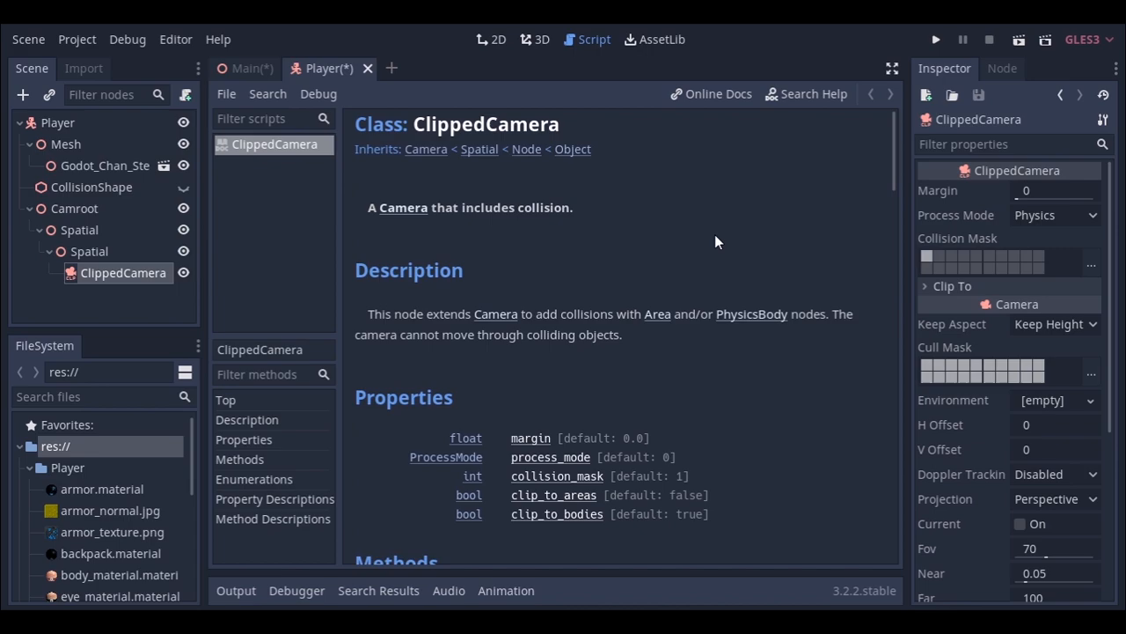
In the 3D view, rotate the ClippedCamera to face the character from behind.
click(540, 39)
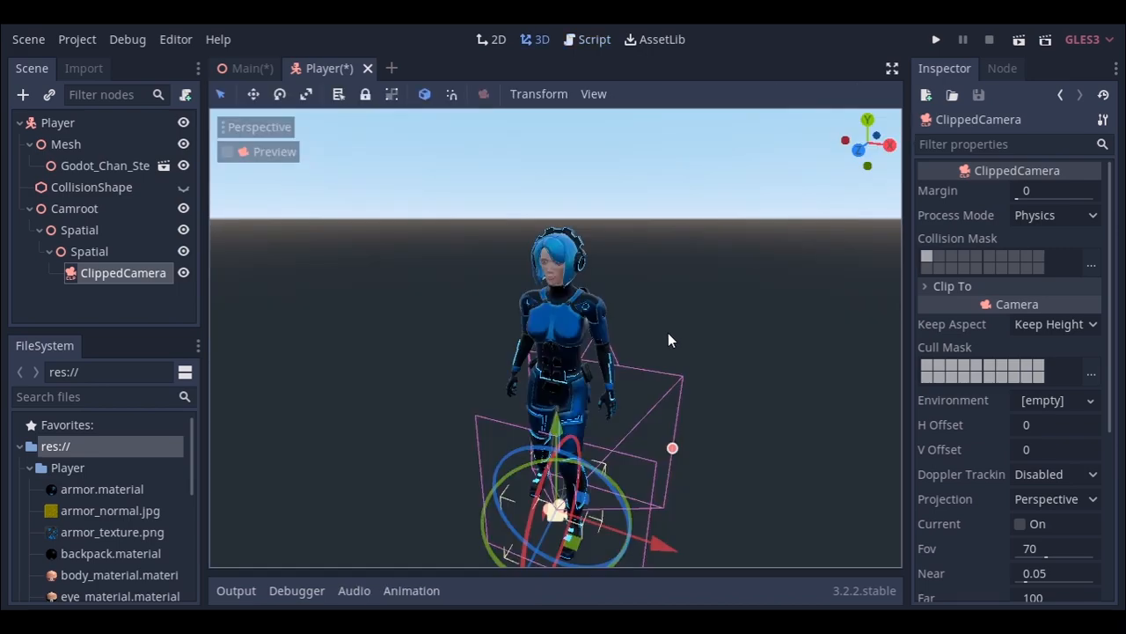
mouse_move(720, 326)
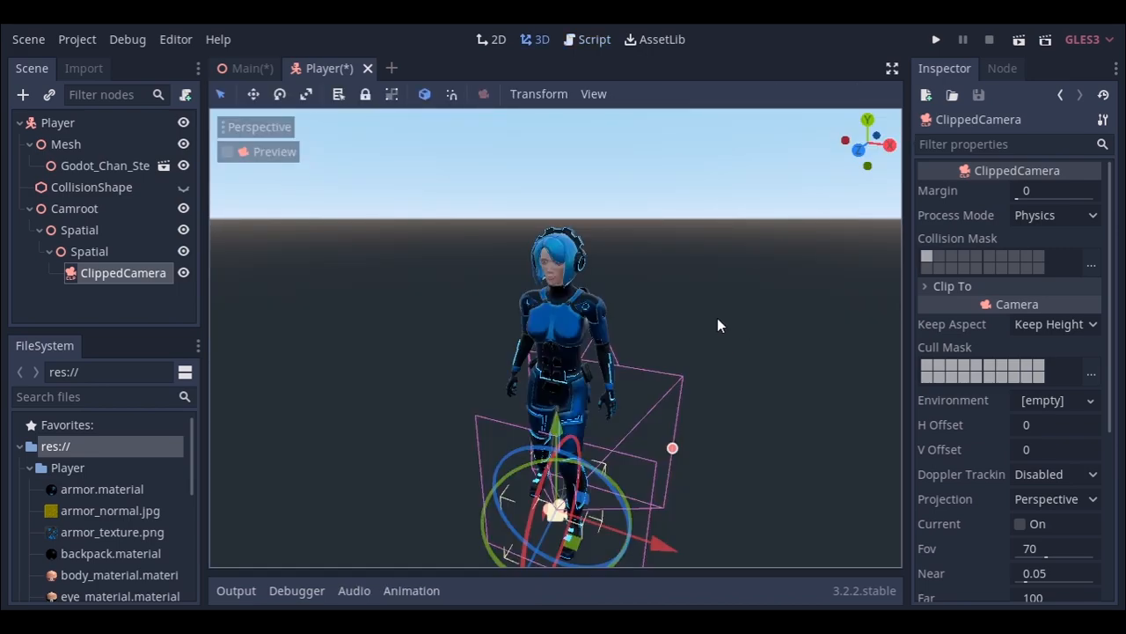
drag(717, 325, 624, 373)
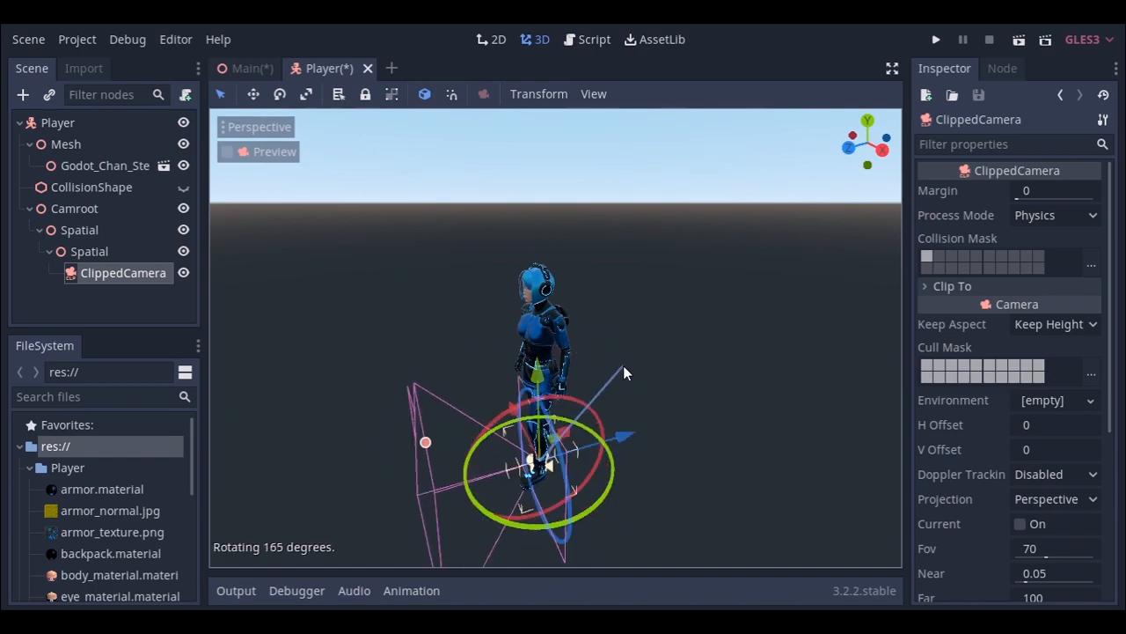
scroll(down, 3)
text(Camera)
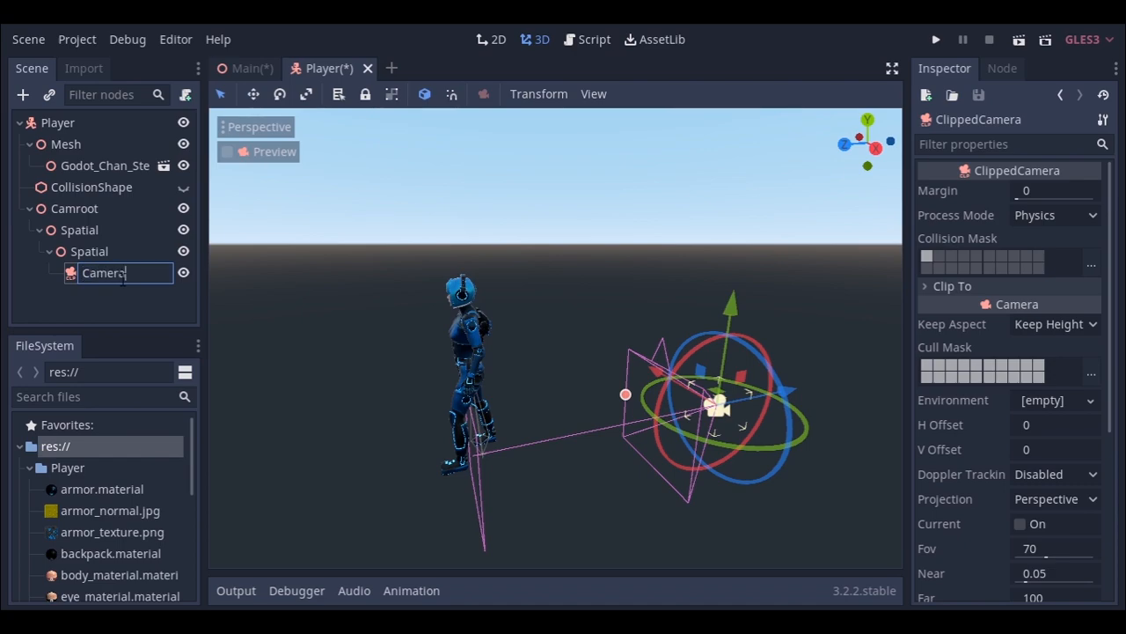
Rename the outer Spatial node to 'h'.
click(79, 230)
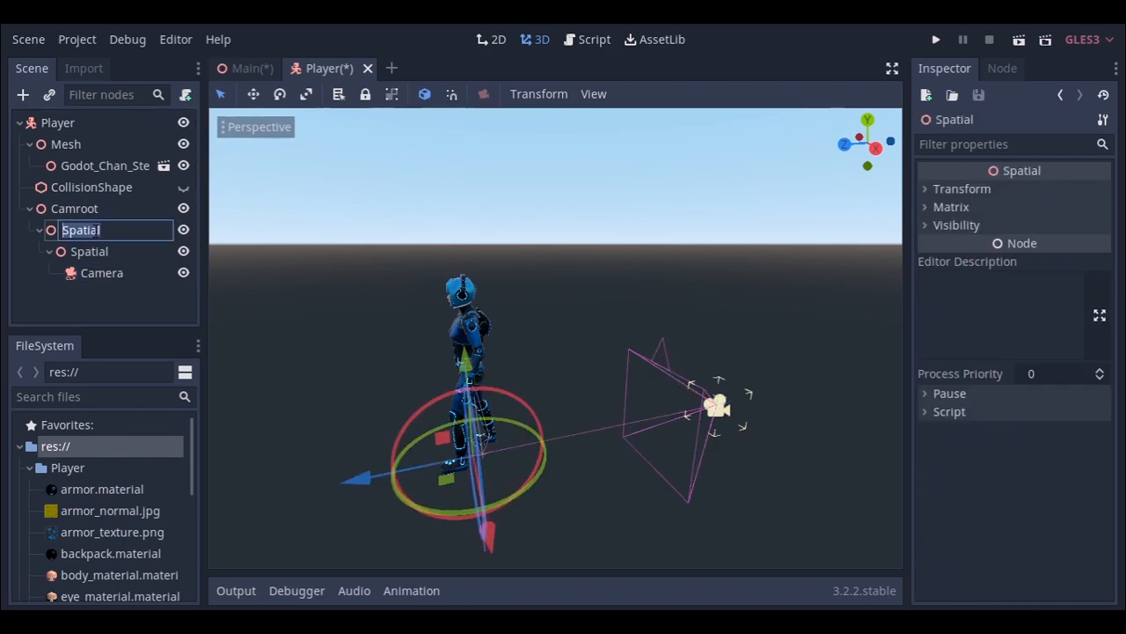
text(h)
click(115, 251)
text(v)
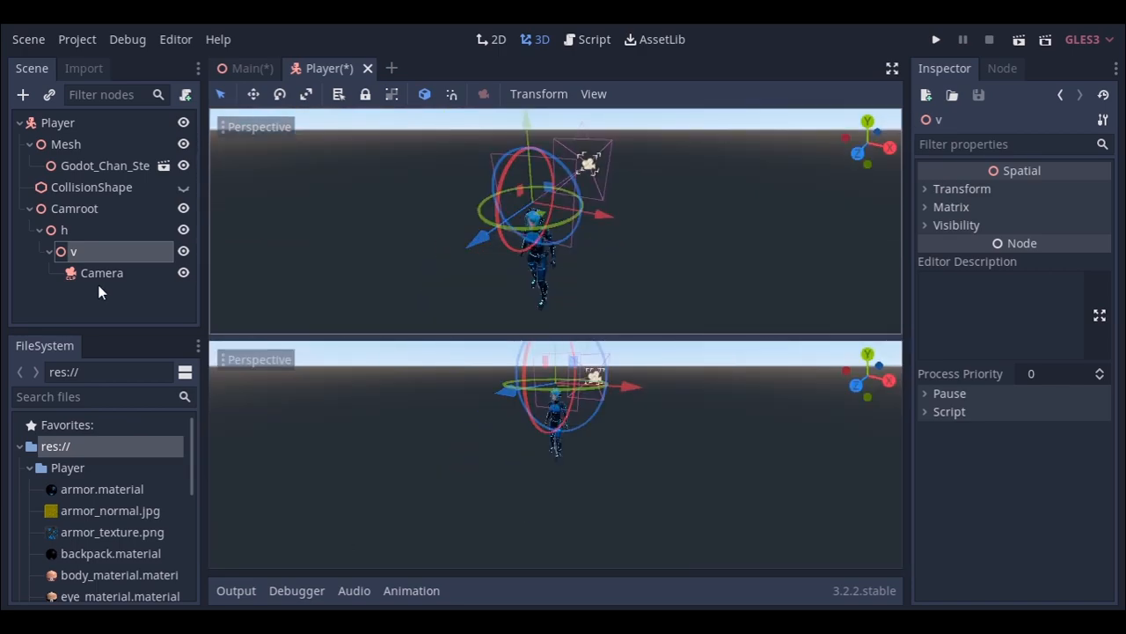
Rotate h slightly, tilt v downward, then create and attach Camera.gd.
click(102, 272)
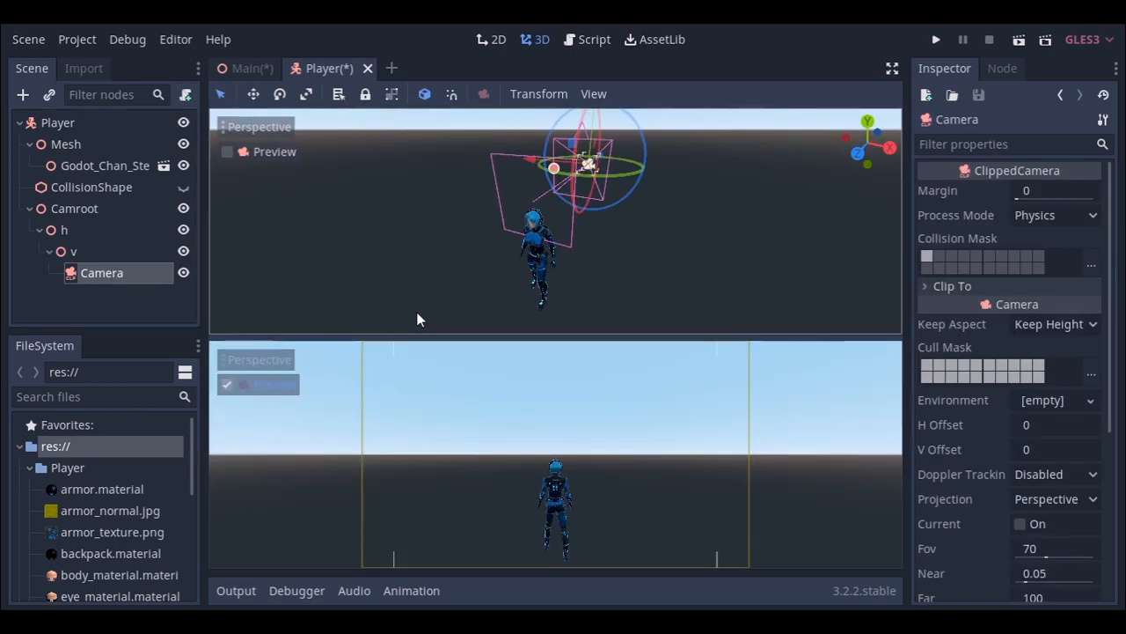
click(64, 230)
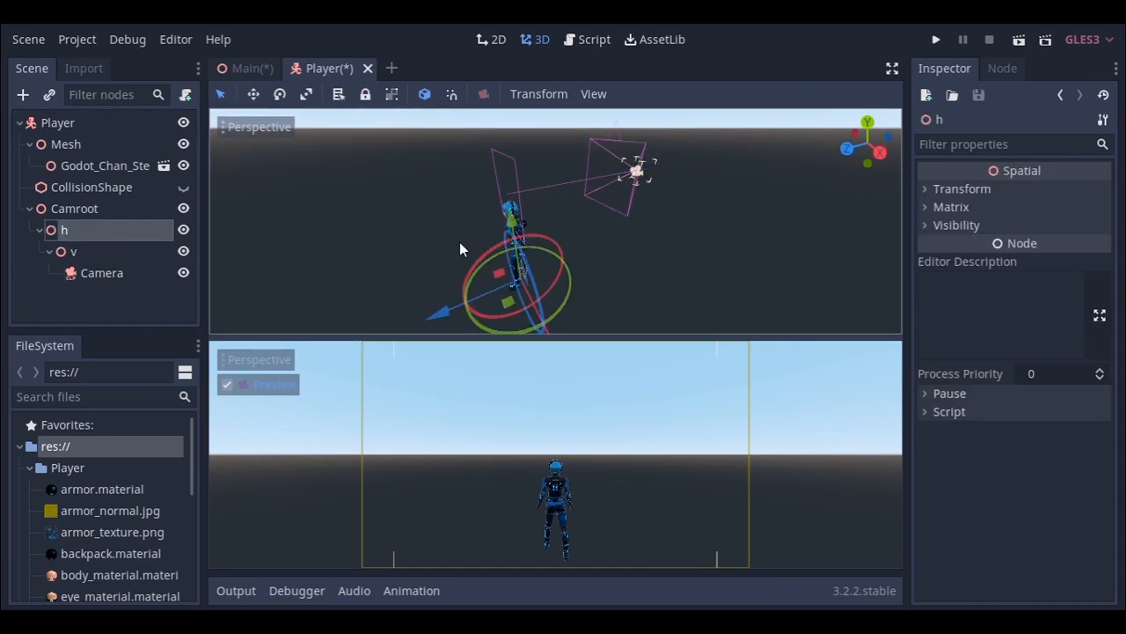
drag(462, 246, 554, 275)
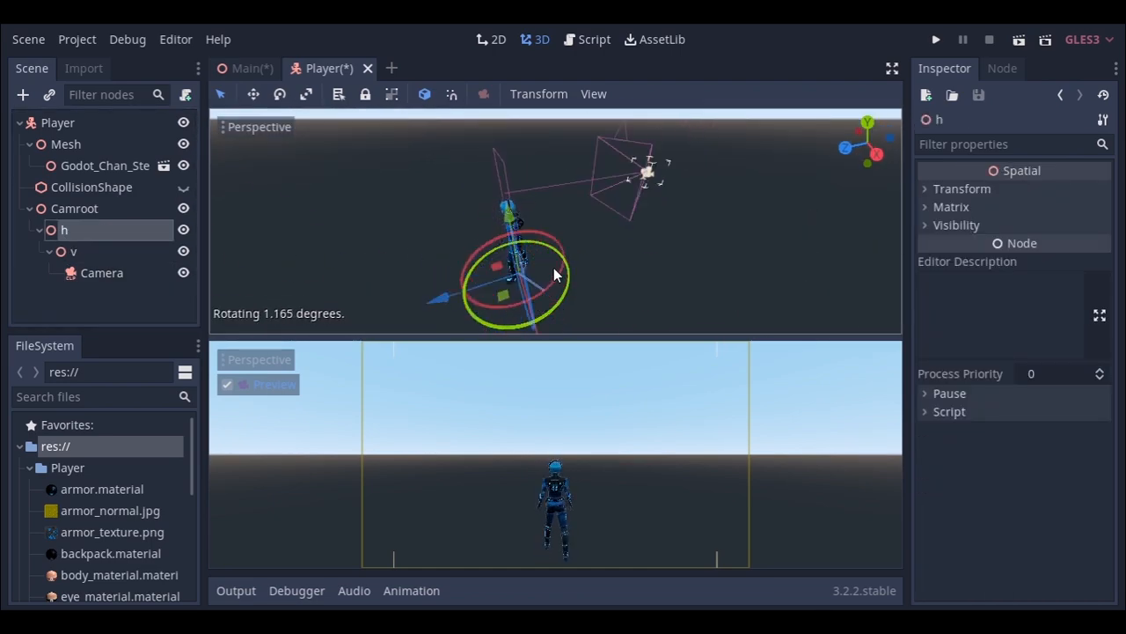
click(74, 251)
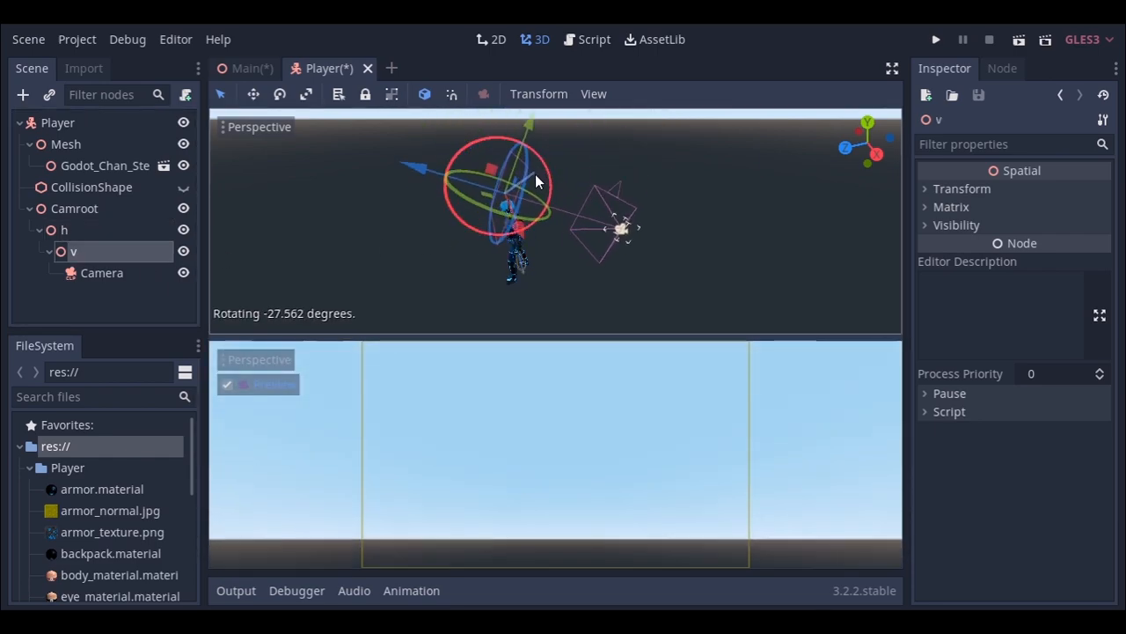
drag(537, 180, 506, 159)
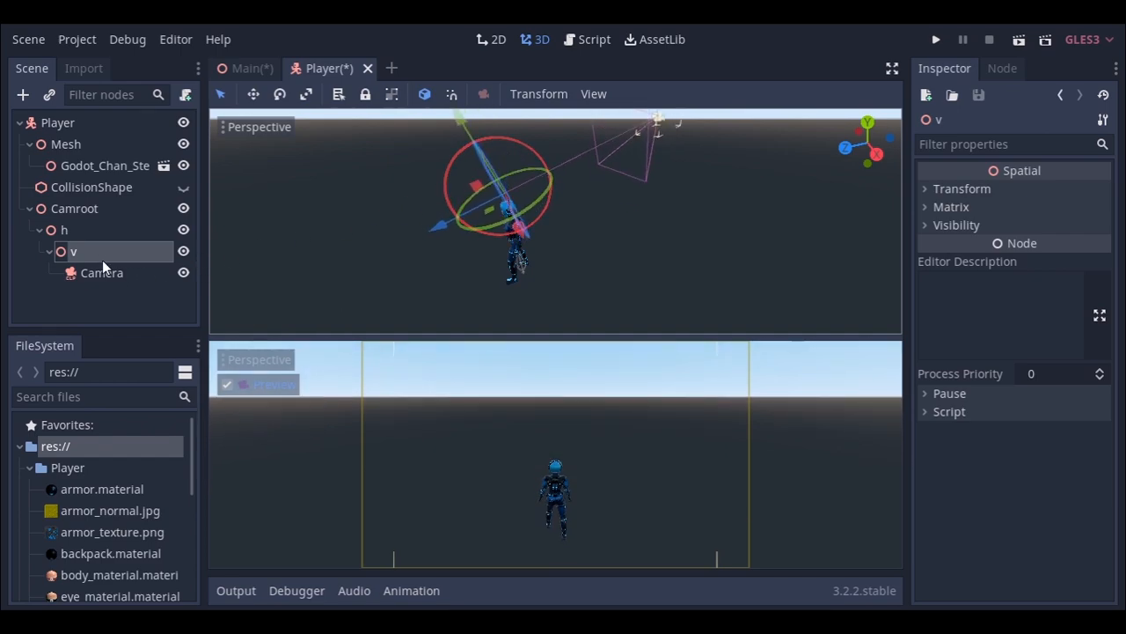
mouse_move(92, 249)
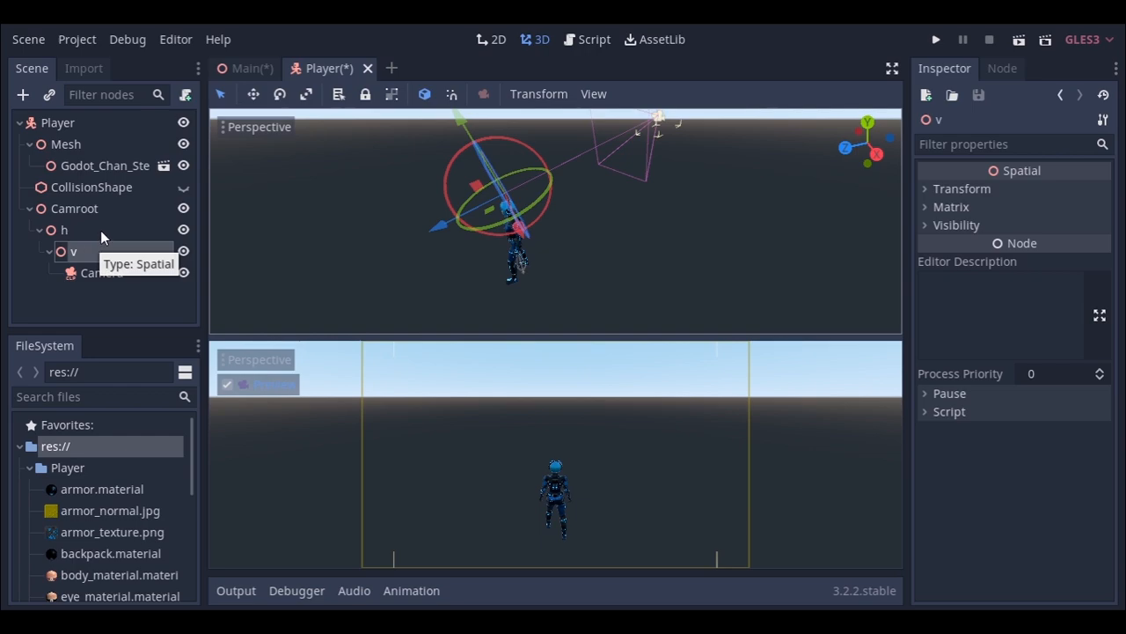
click(75, 208)
text(res://Player/Camera.gd)
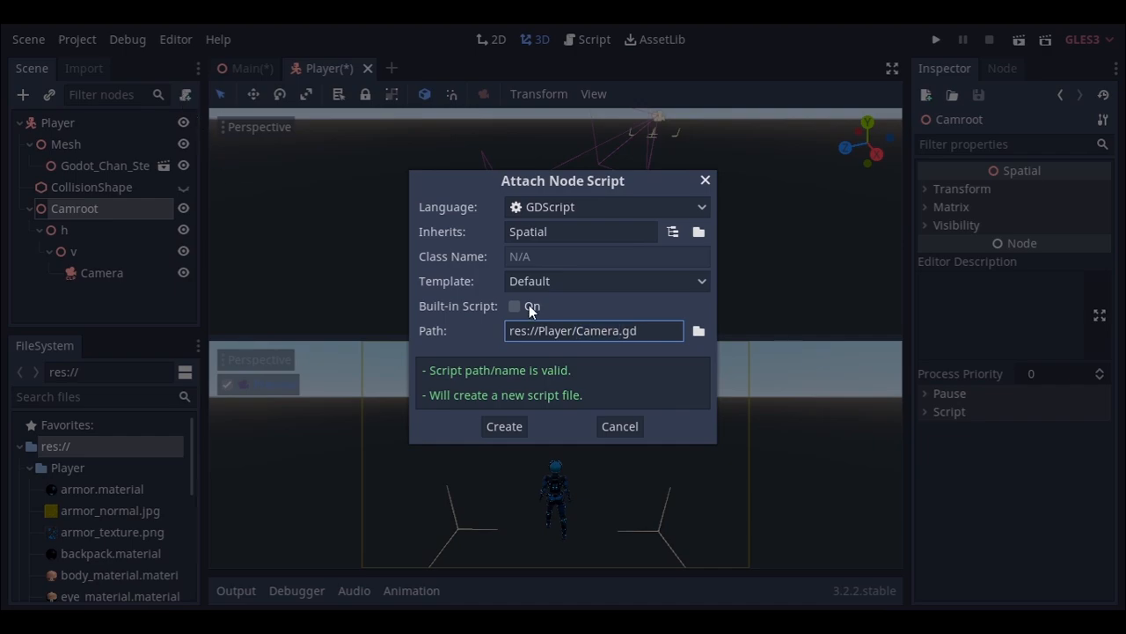
click(504, 426)
text(var cam)
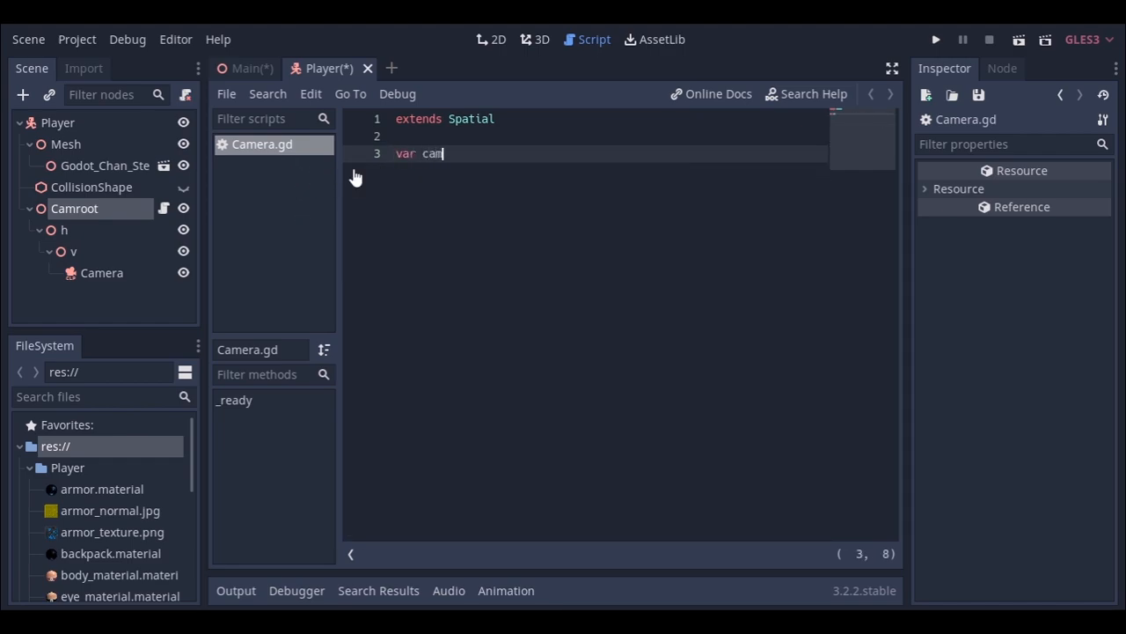
Declare camrot_h = 0 and make _ready add the parent as the camera's collision exception.
text(rot_h = 0)
text(func)
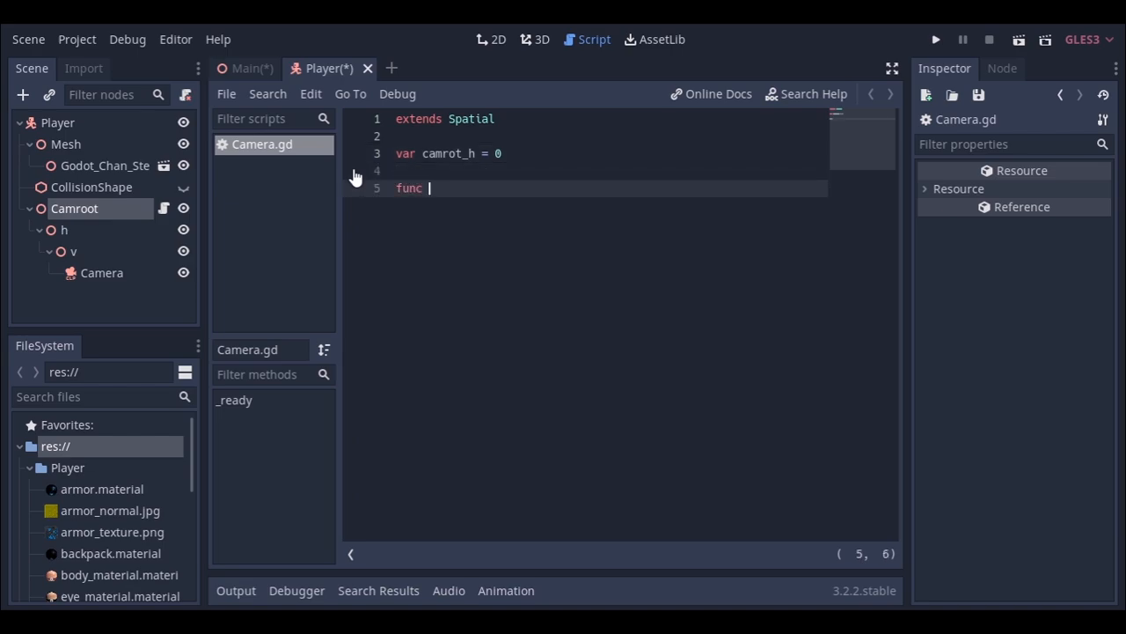
text(_ready():)
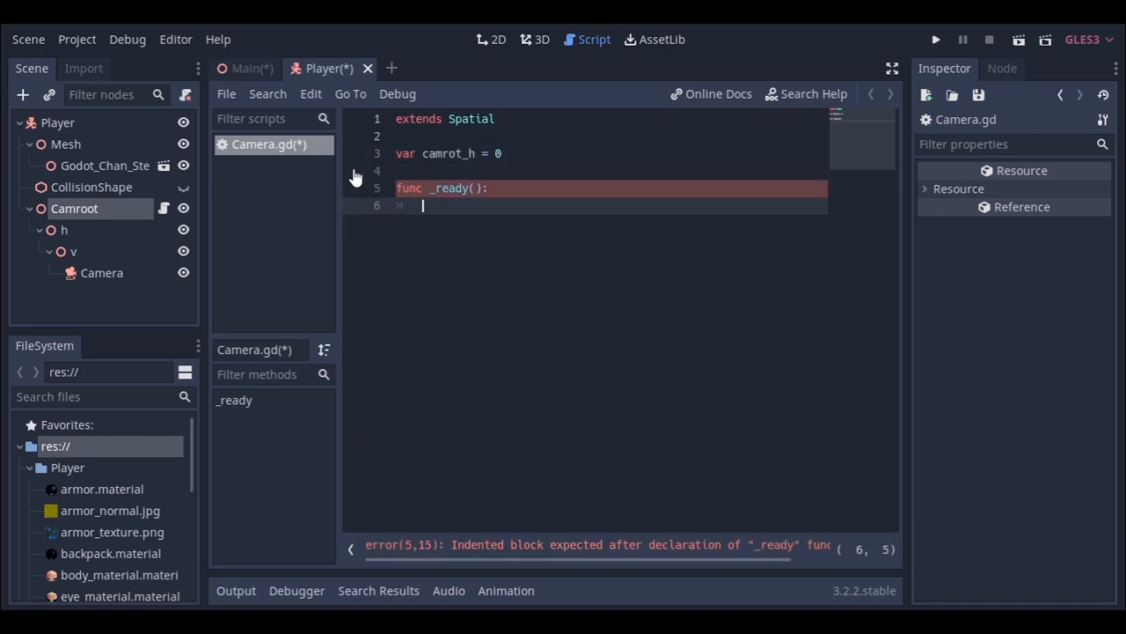
text($h/v/Camera)
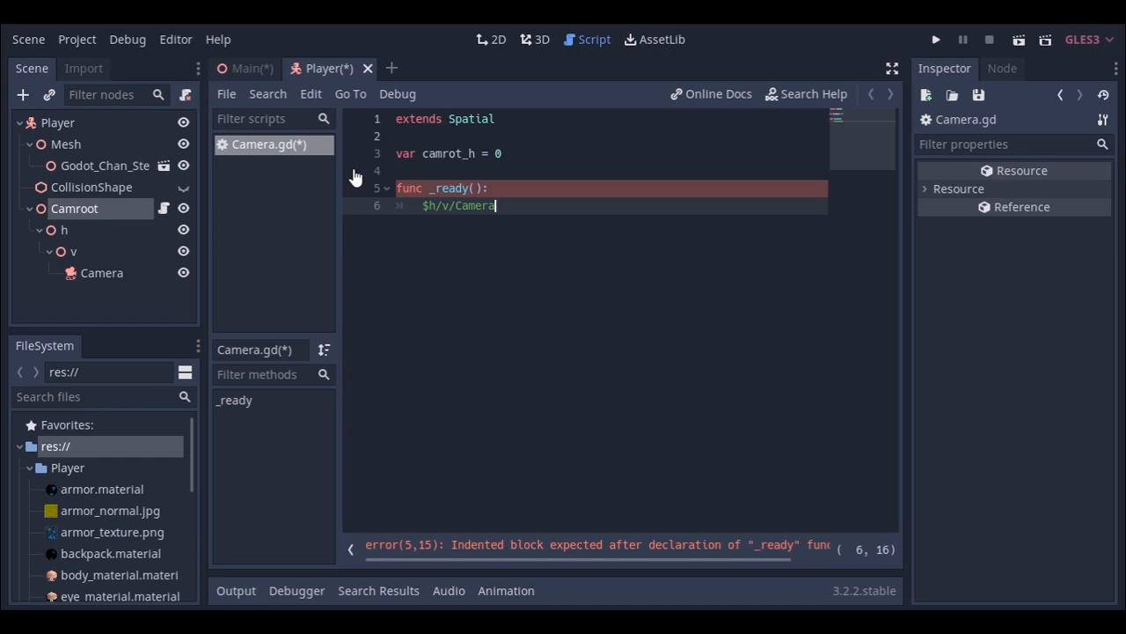
text(.)
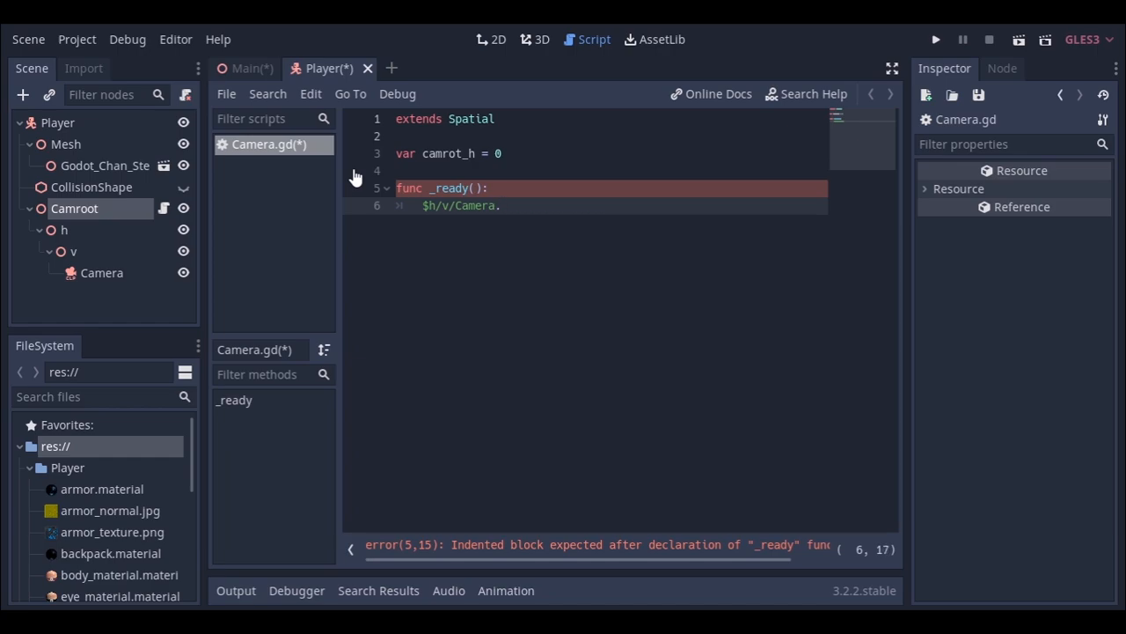
text(add_exception())
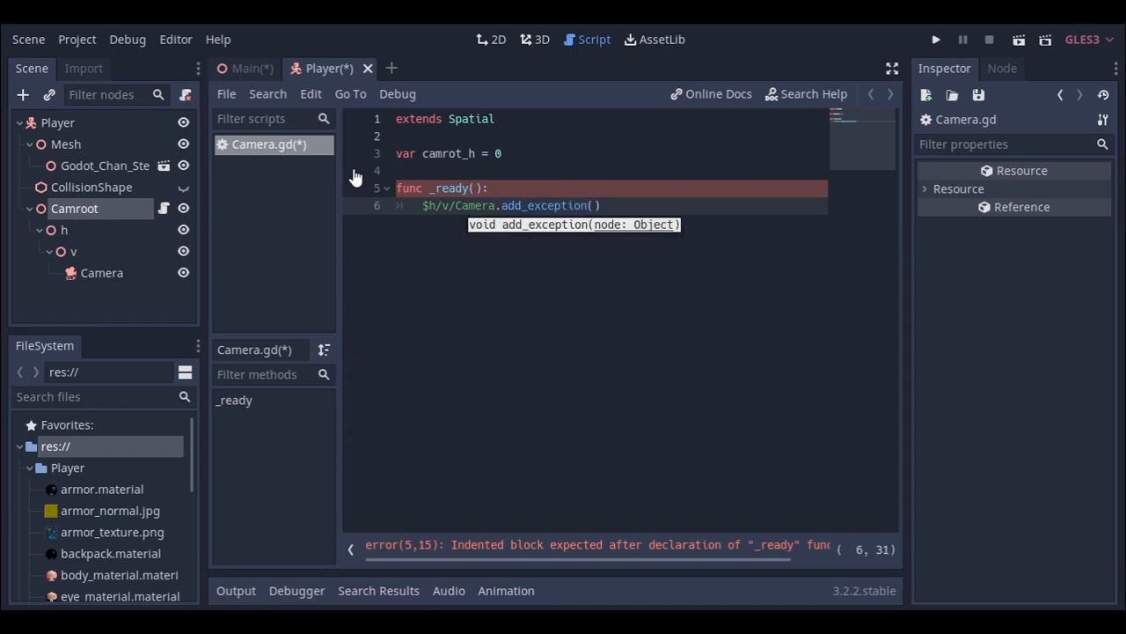
text(get_parent())
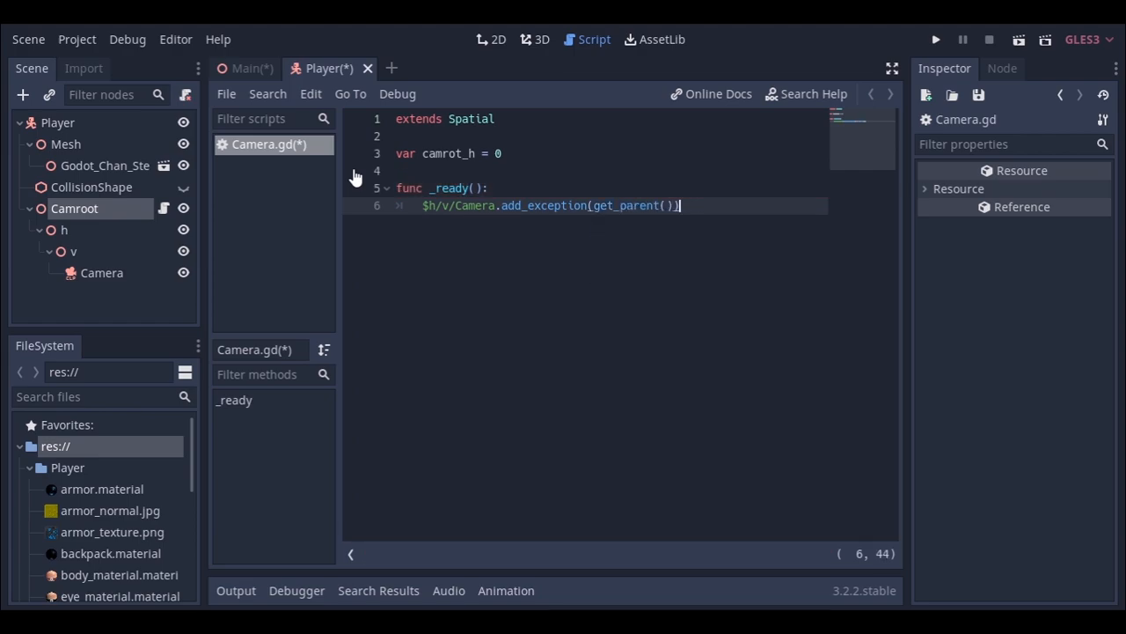
Write _input so mouse motion adds -event.relative.x to camrot_h.
text(func _inpu)
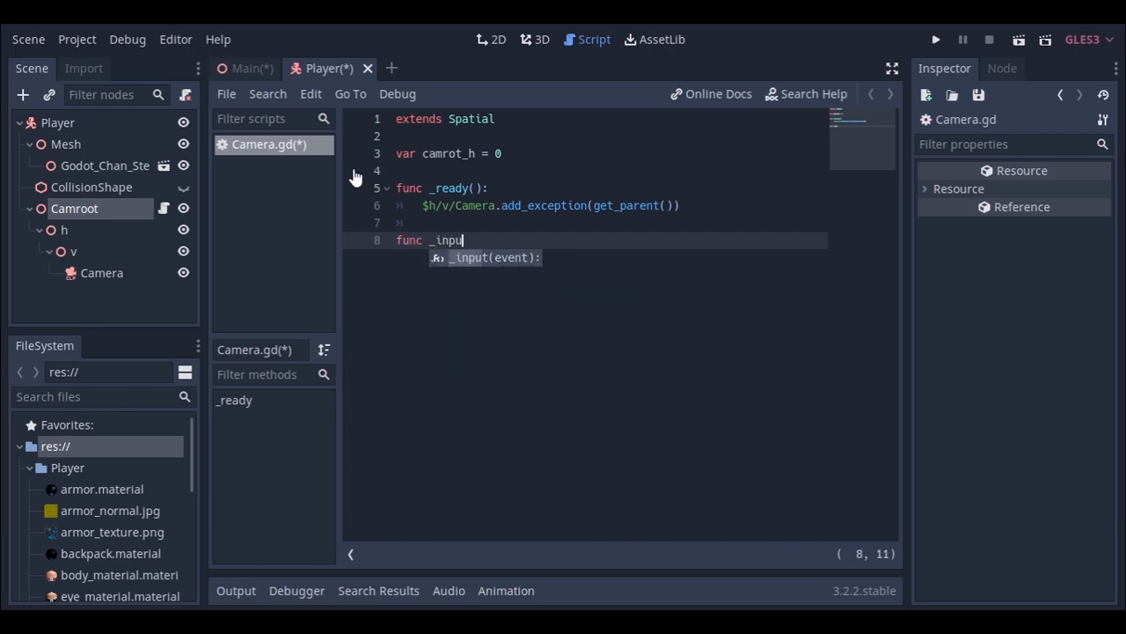
text(t(event):)
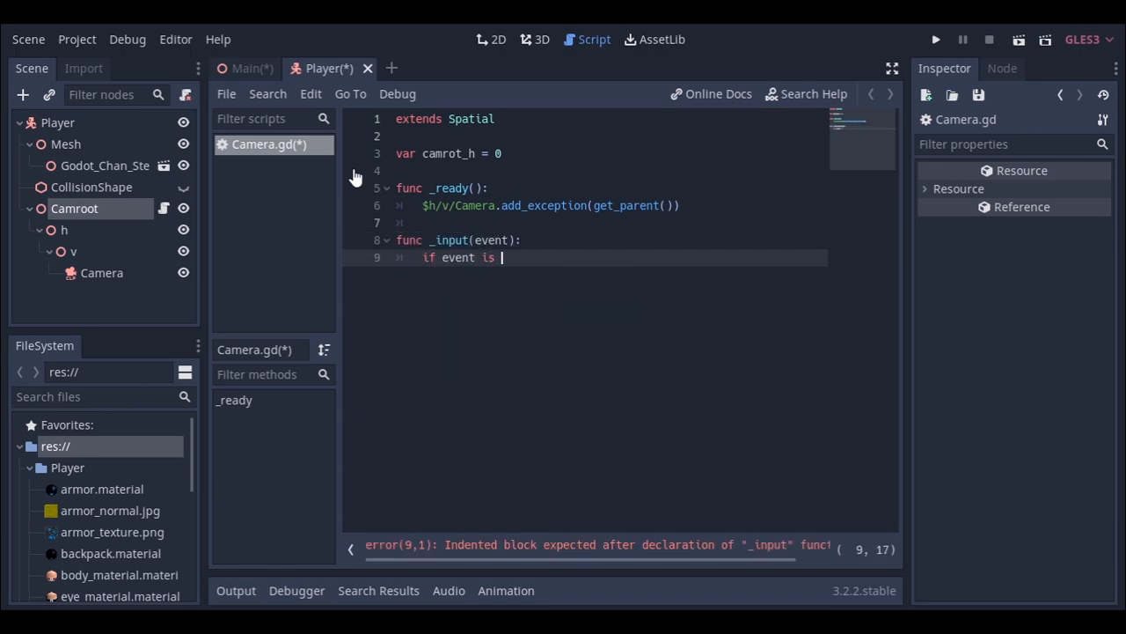
text(InputEventMouseMotion:)
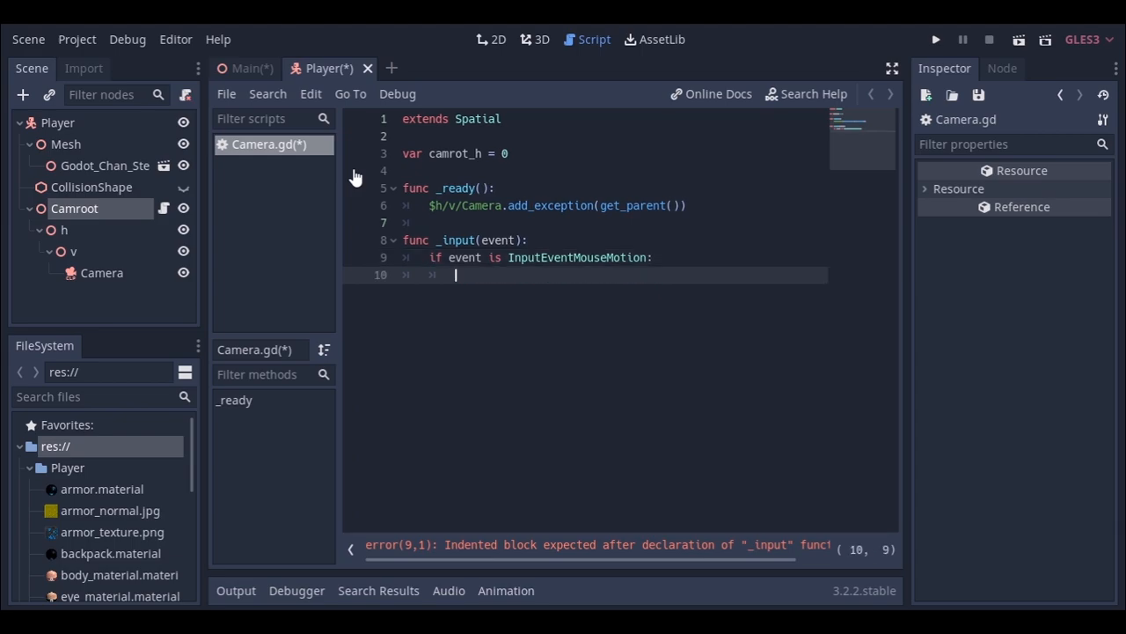
text(camrot_h +=)
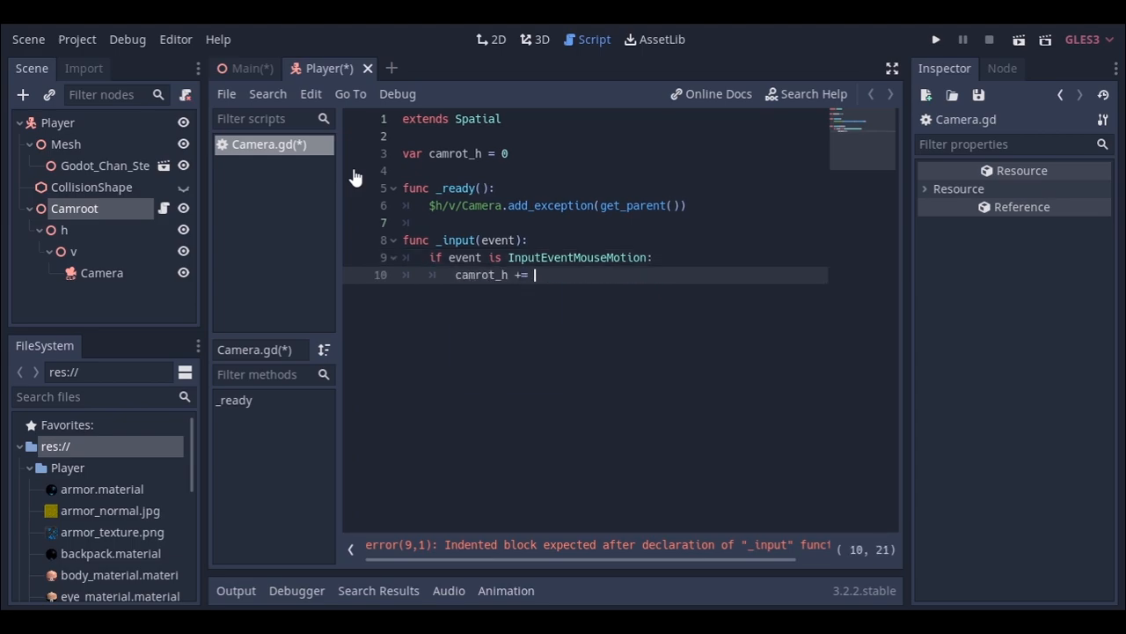
text(-event)
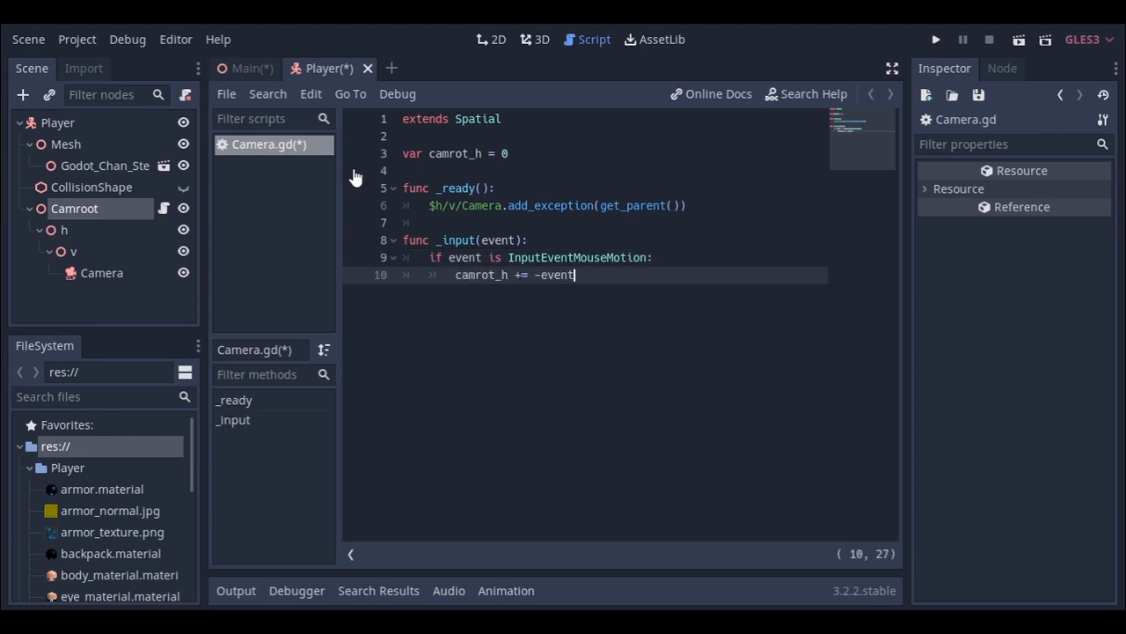
text(.relative.)
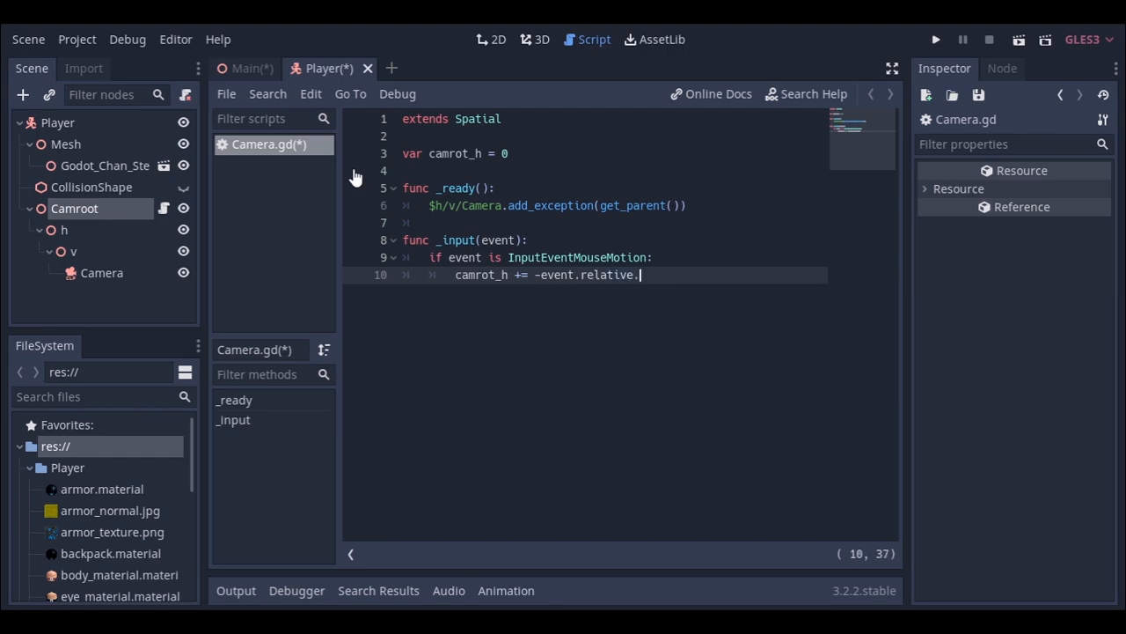
text(x)
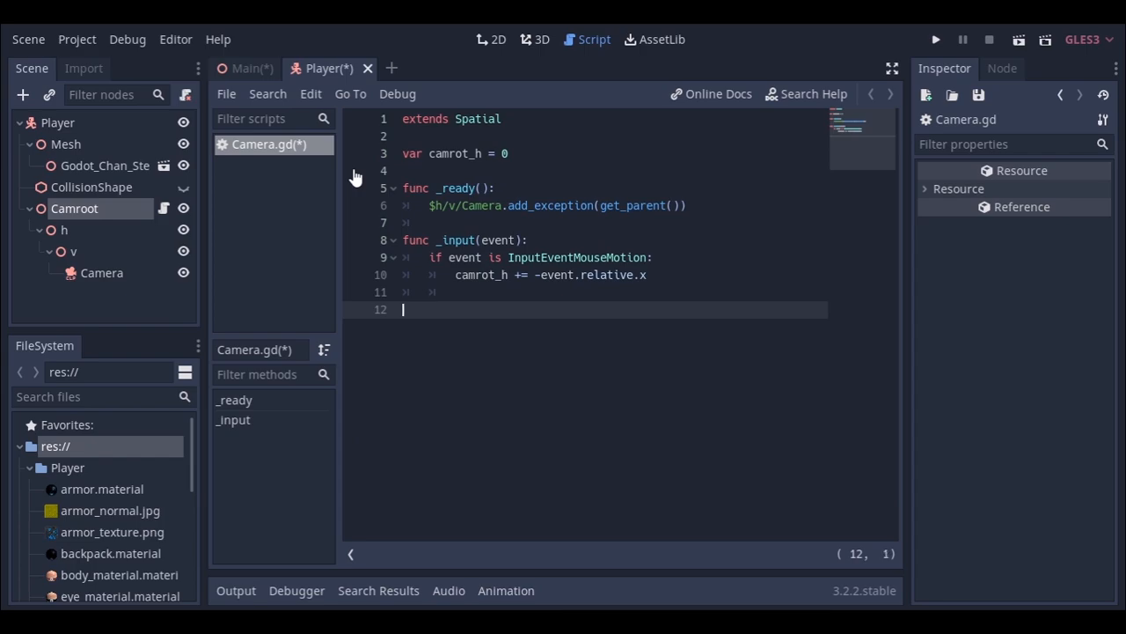
Set $h.rotation_degrees.y to camrot_h in _physics_process.
text(func _physics_process(delta):)
text($h.)
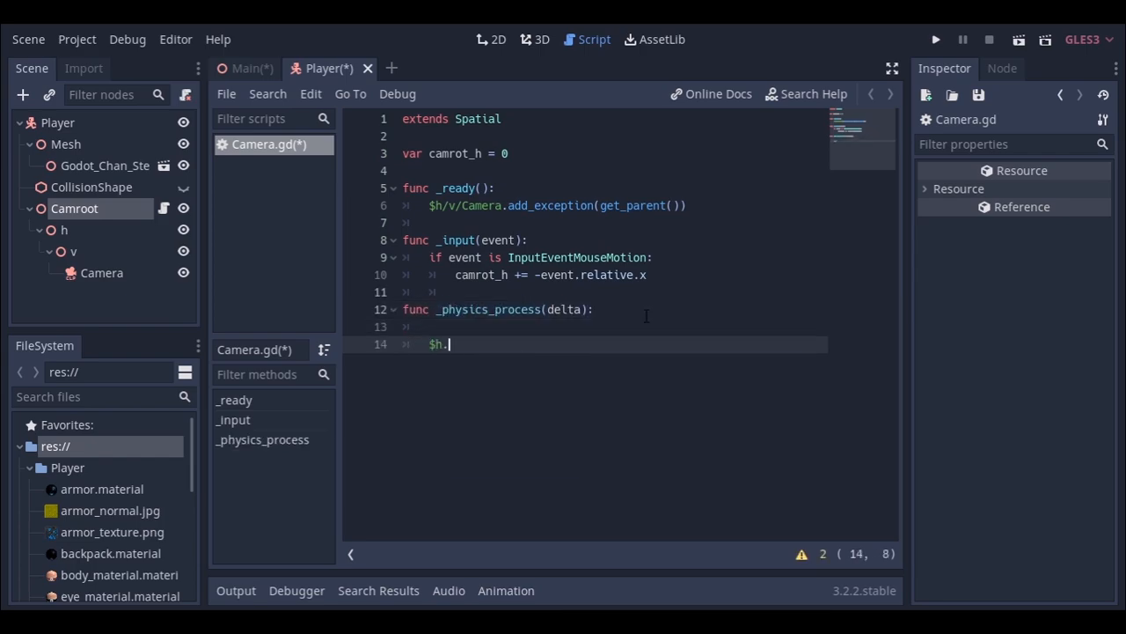
text(rotation_degrees.y =)
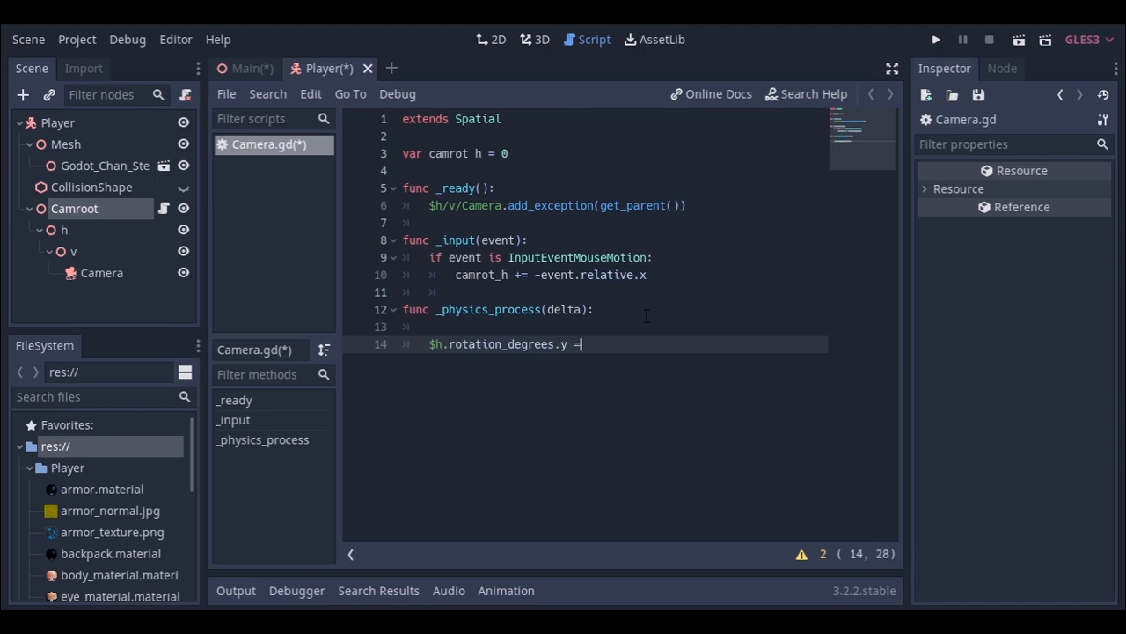
text(camrot_h)
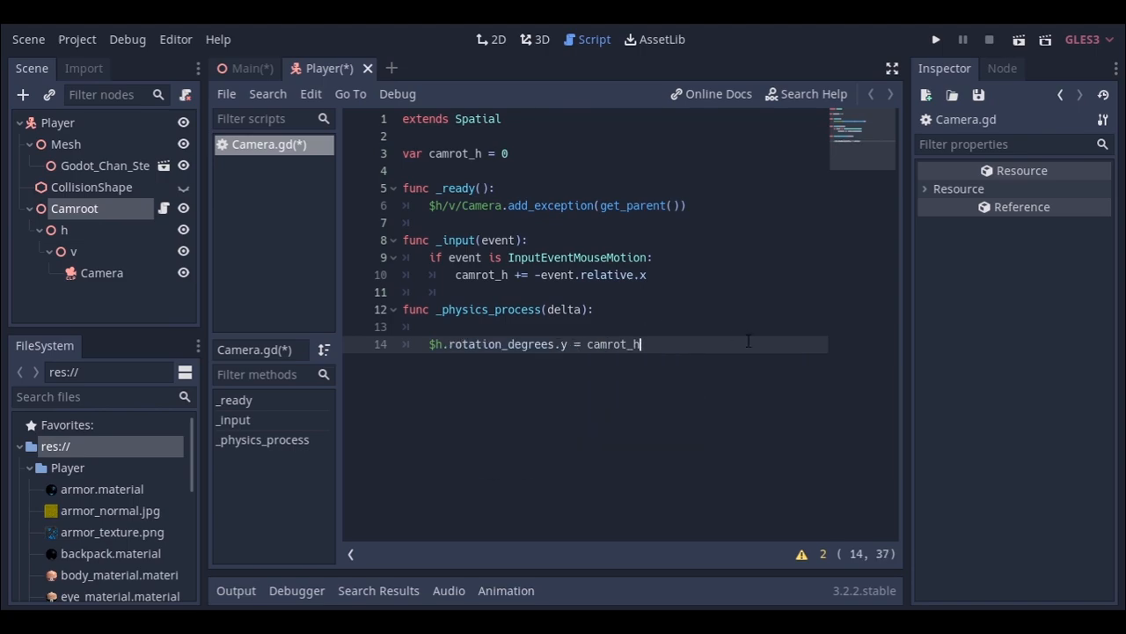
click(934, 38)
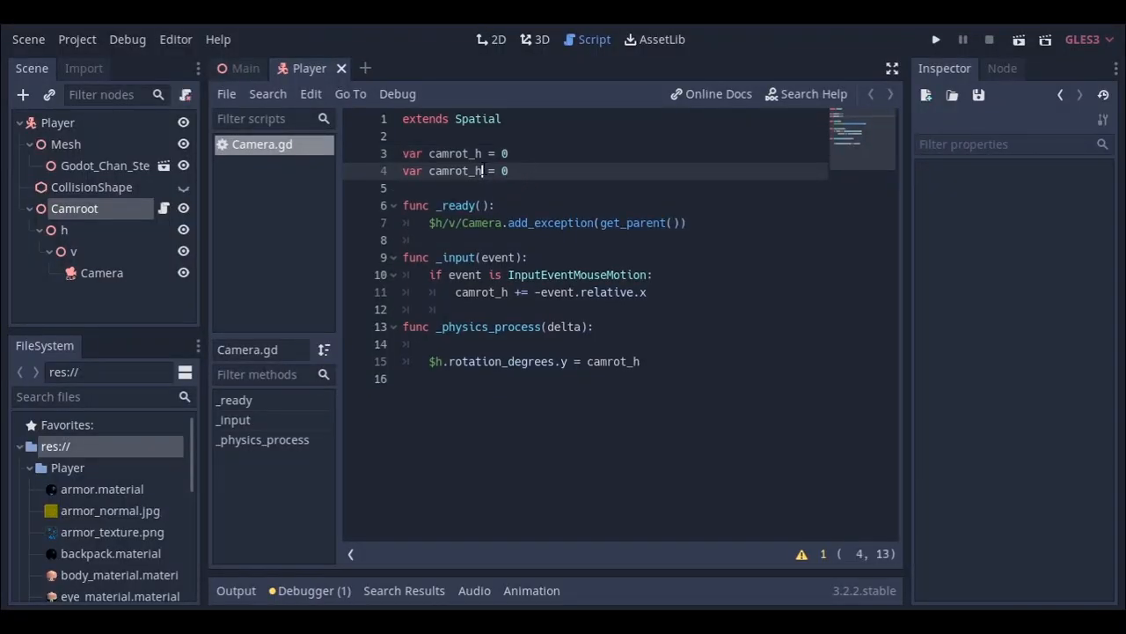
Accumulate event.relative.y into camrot_v, apply it to v's rotation, and capture the mouse in _ready.
text(camrot_h += -event.relative.x)
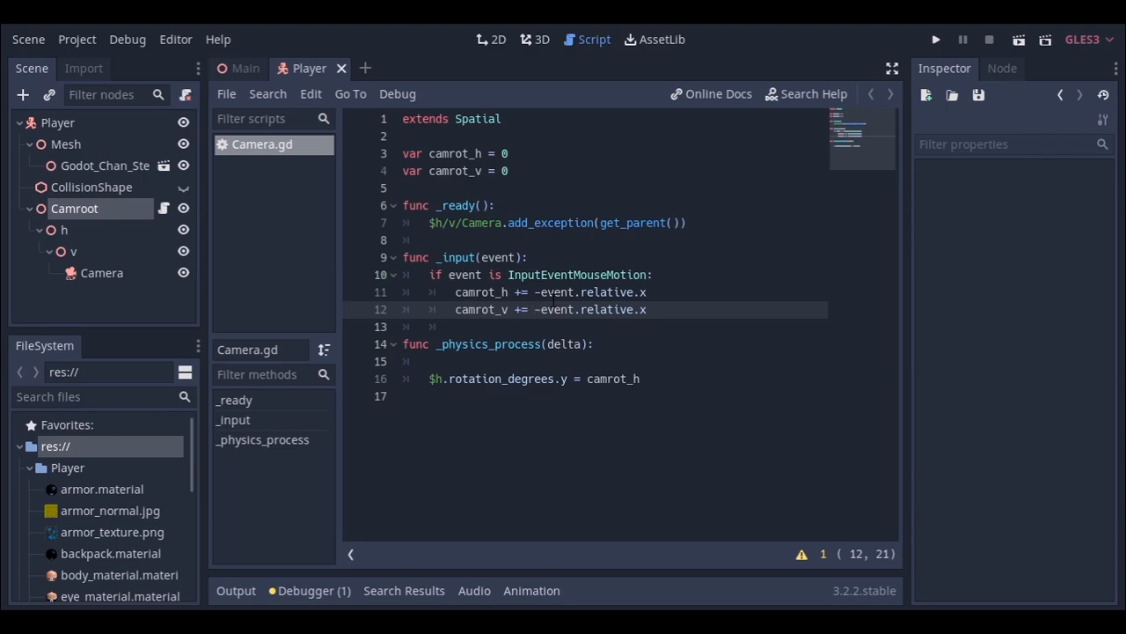
text(event.relative.y)
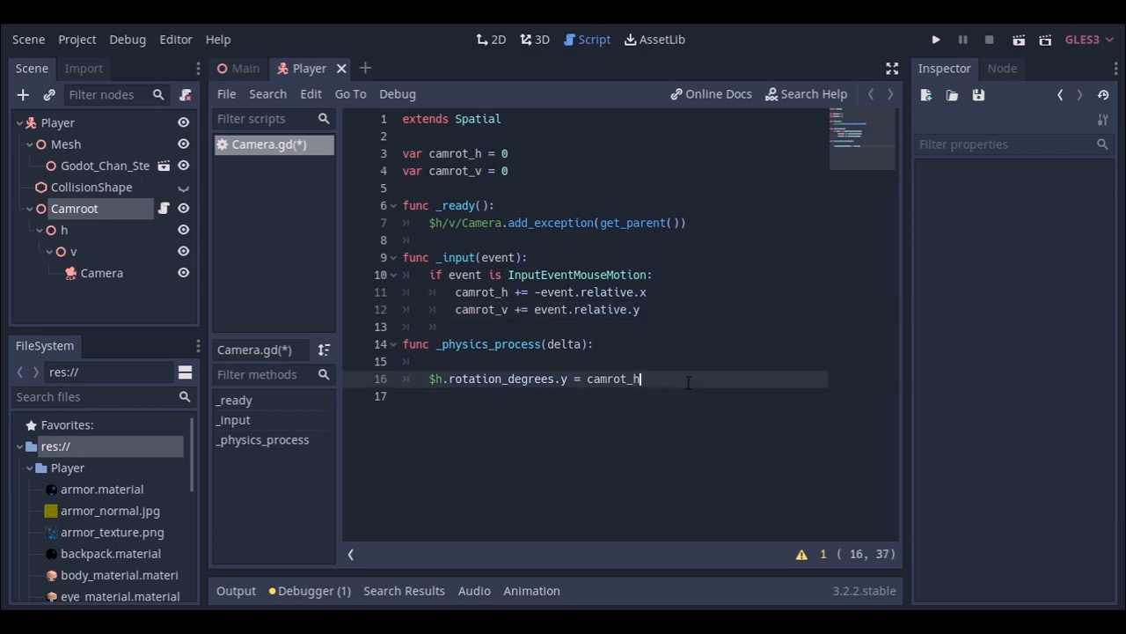
text($h/v.rotation_degrees.y = camrot_h)
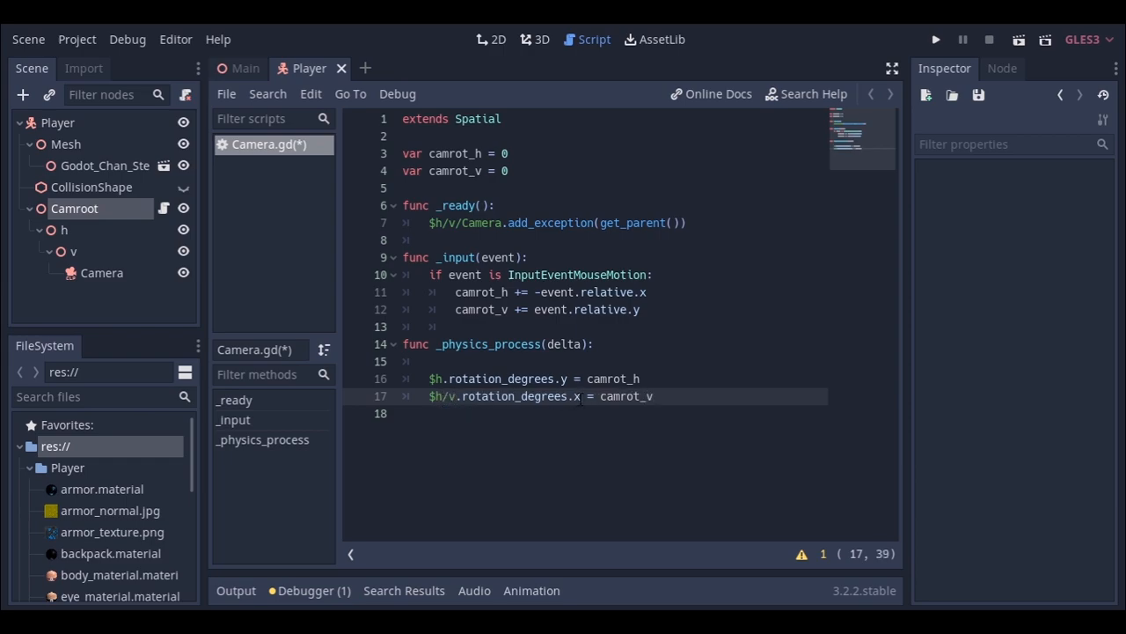
click(690, 223)
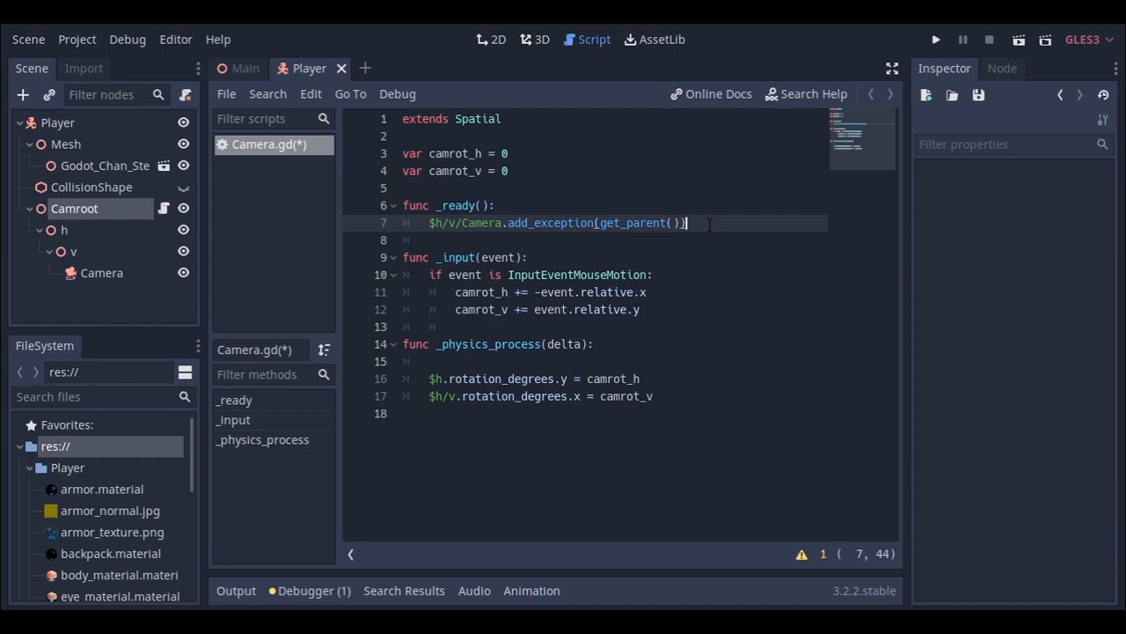
text(In)
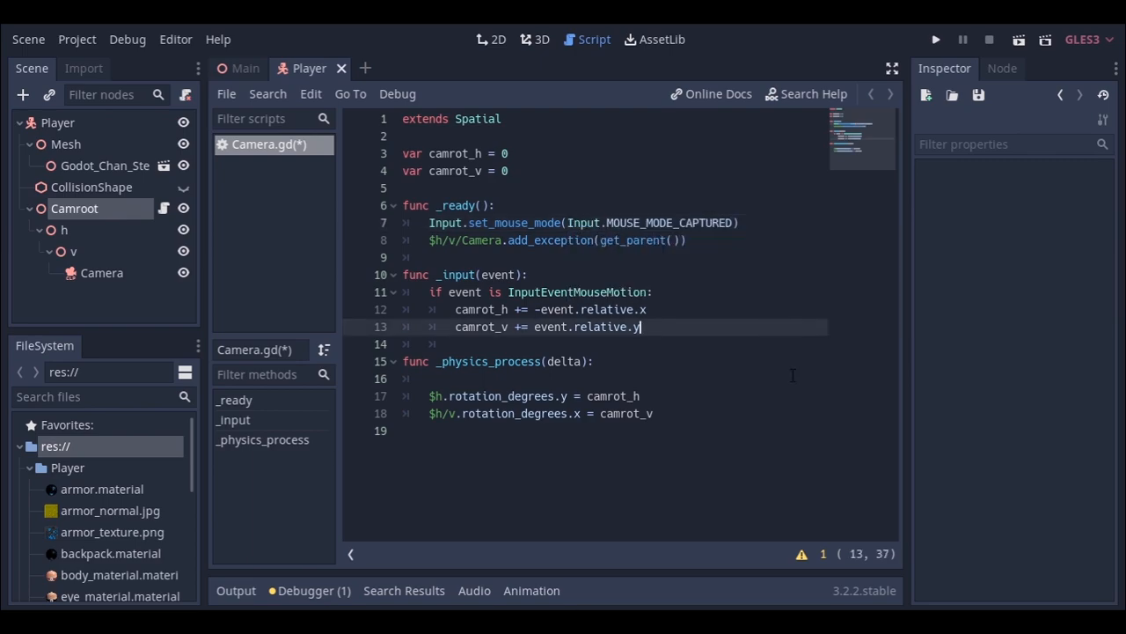
click(934, 39)
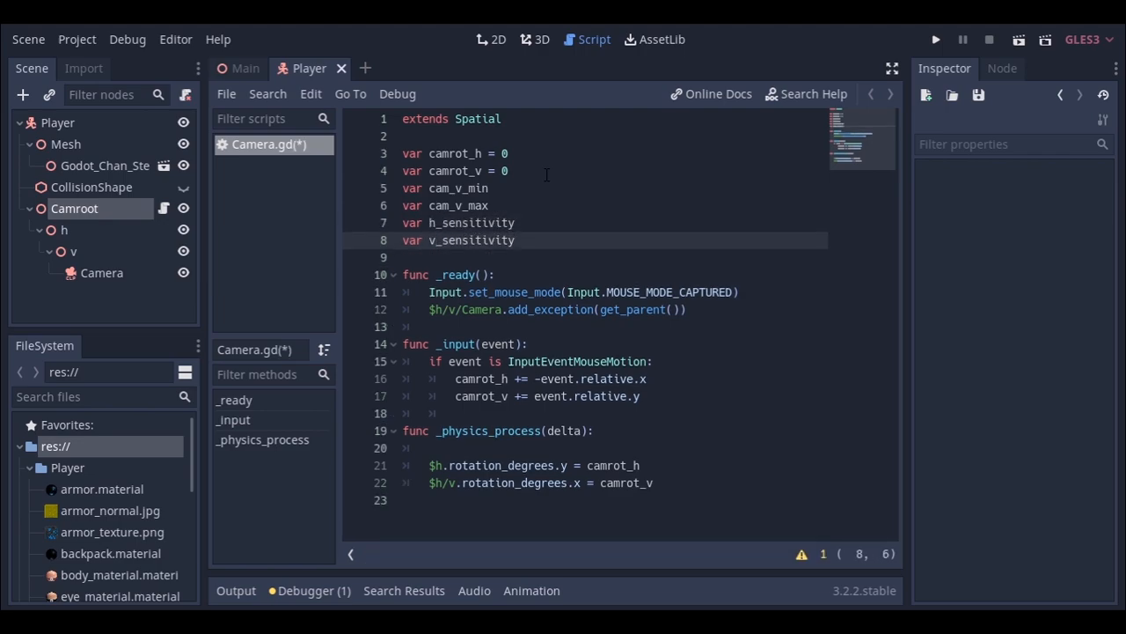
Declare h_acceleration, multiply mouse motion by h_sensitivity and v_sensitivity, and begin a lerp call.
text(var)
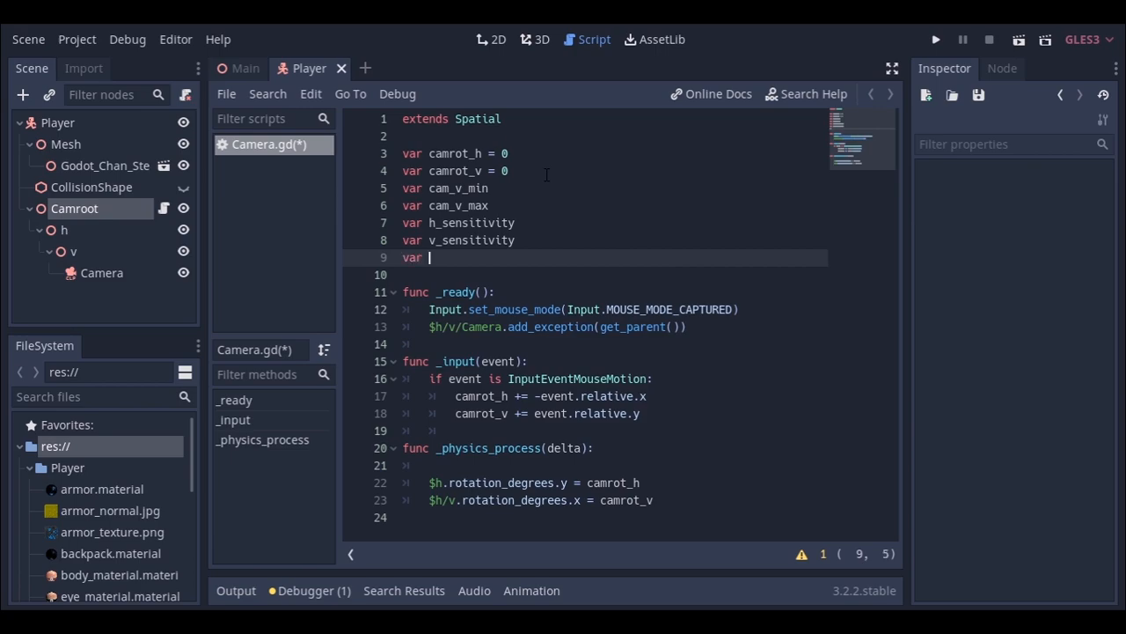
text(h_acceleration)
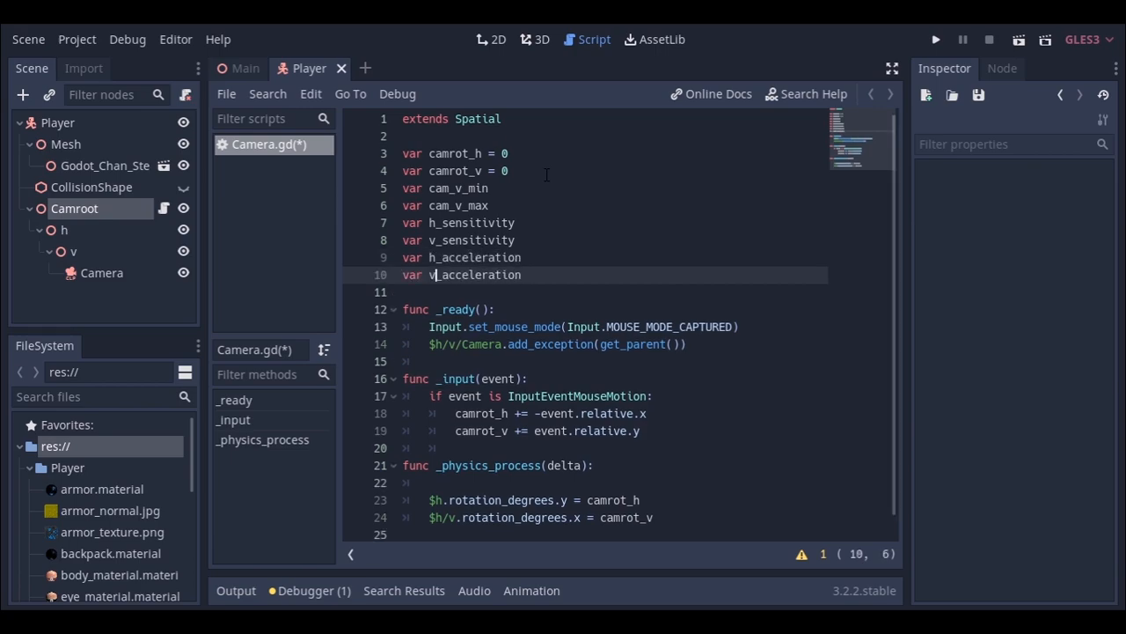
text(* hsensitivity)
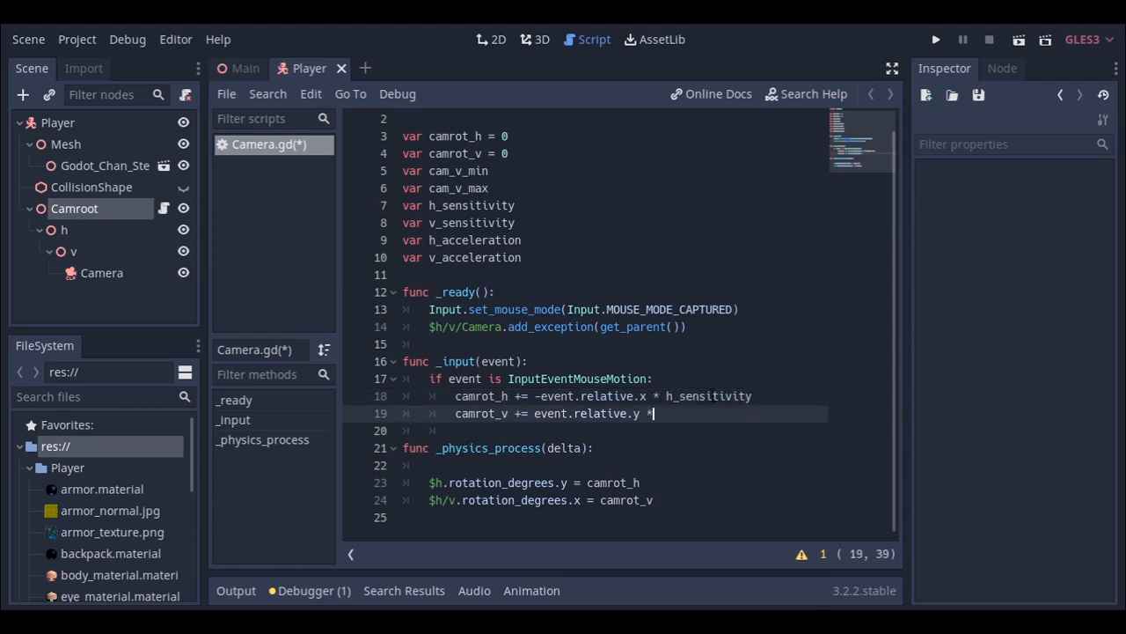
text(v_sensitivity)
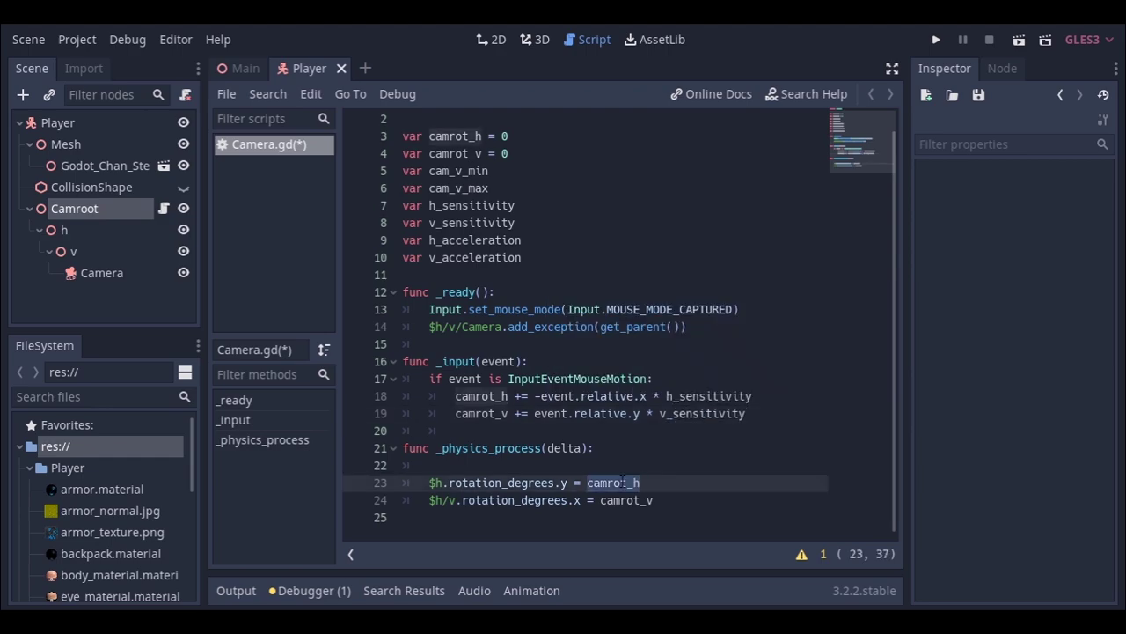
text(lerp()
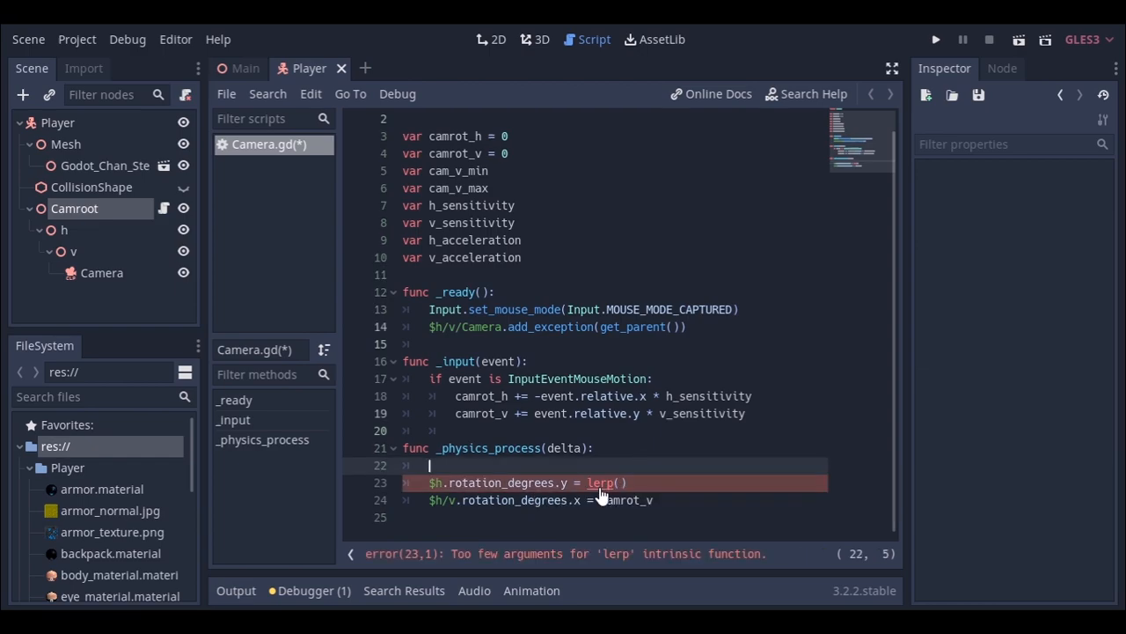
click(601, 482)
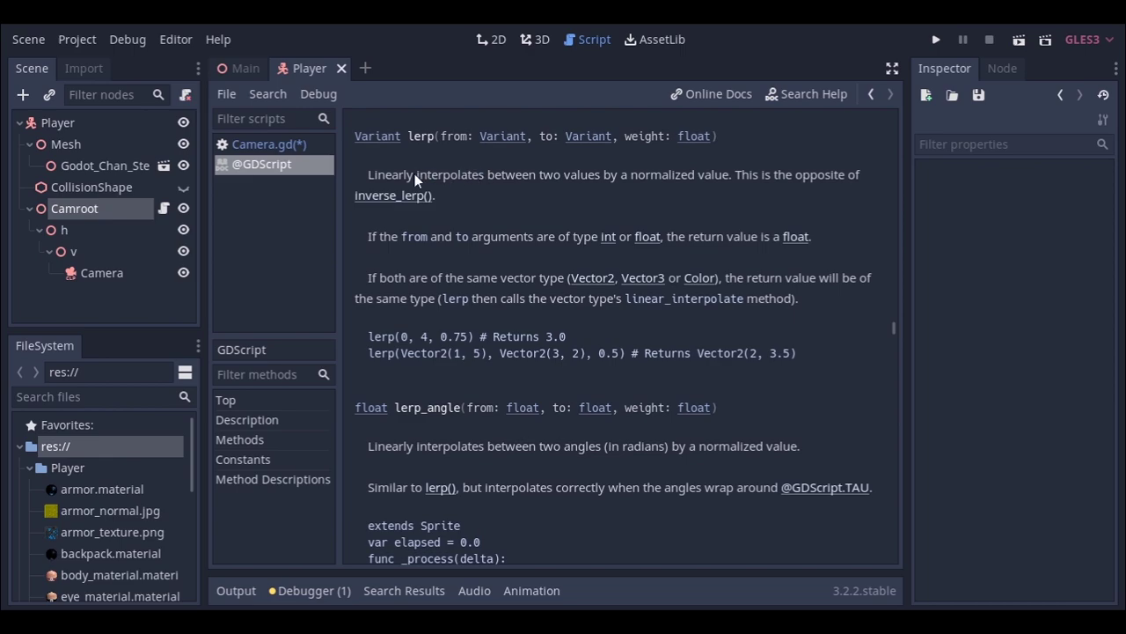
mouse_move(716, 206)
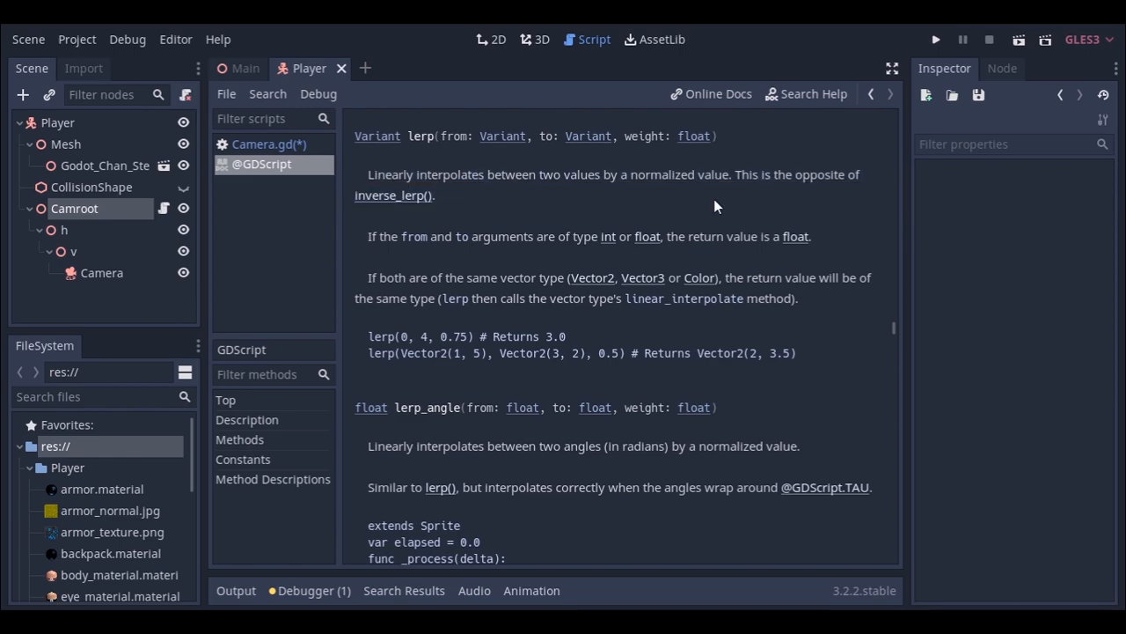
mouse_move(712, 206)
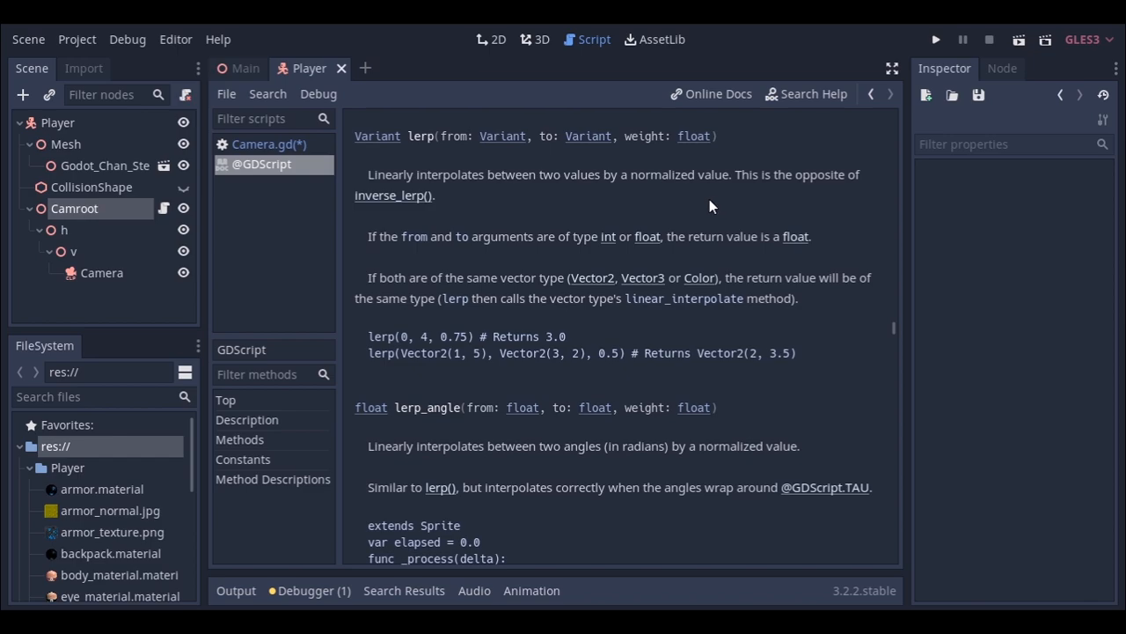
mouse_move(613, 196)
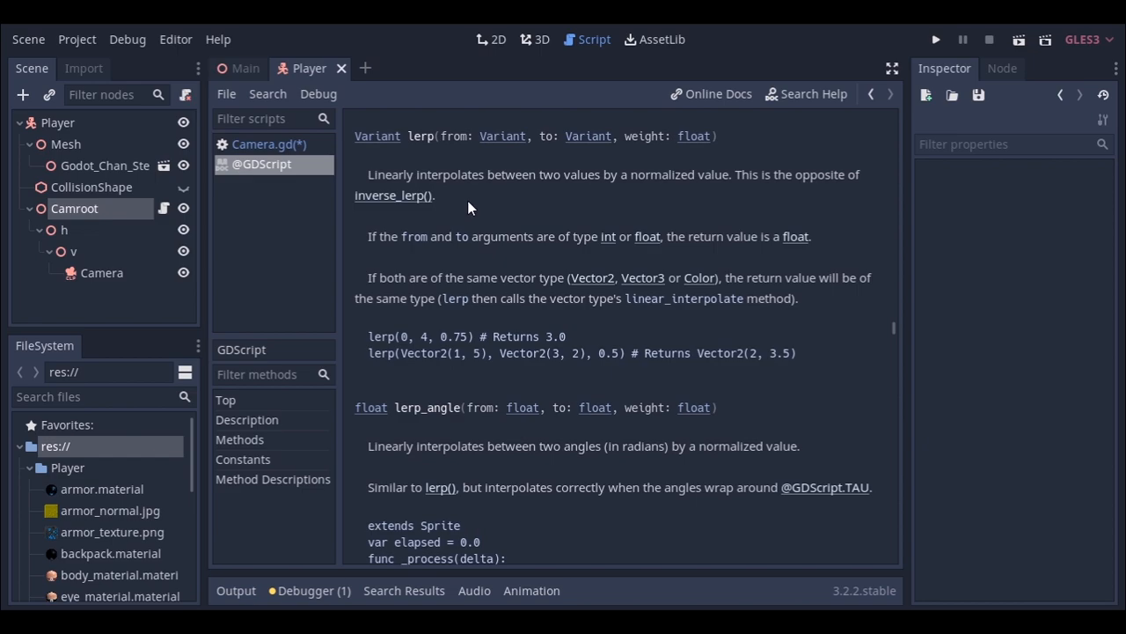
click(270, 143)
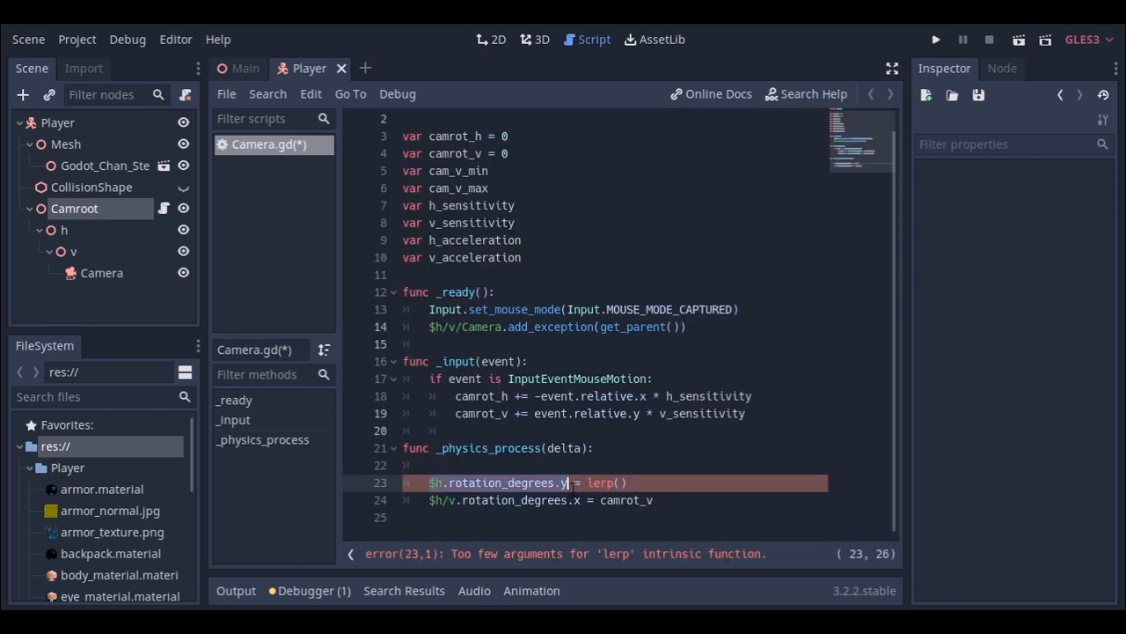
Lerp h and v rotations by delta times acceleration, and start clamping camrot_v.
text($h.rotation_degrees.y, camrot_h, delta * h_acceleration)
text(camrot_v = clamp)
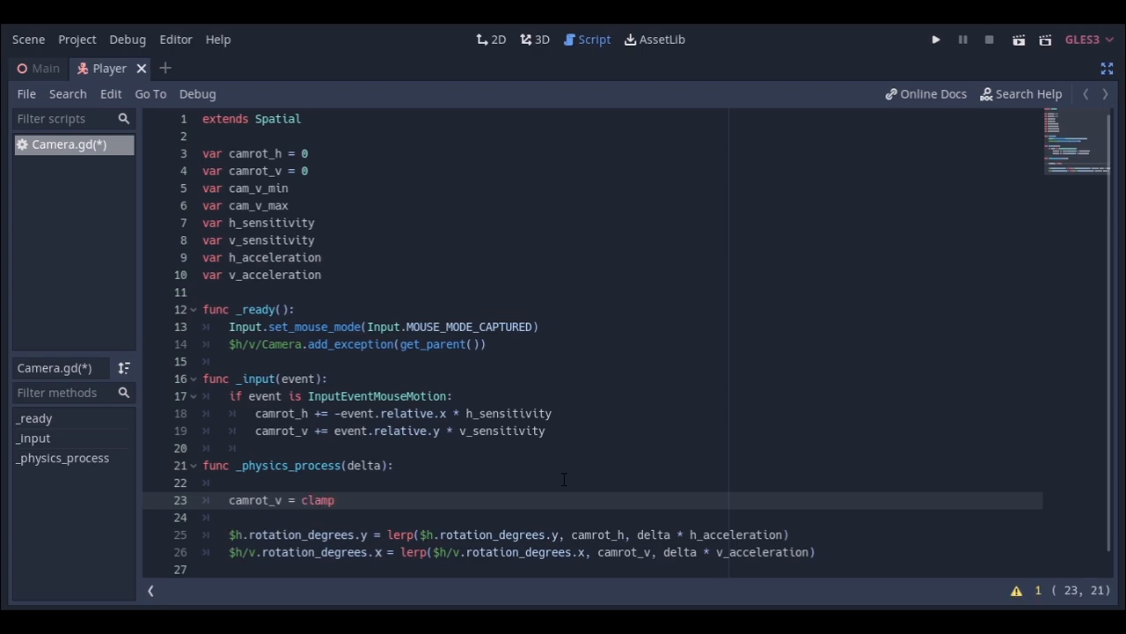
text(()
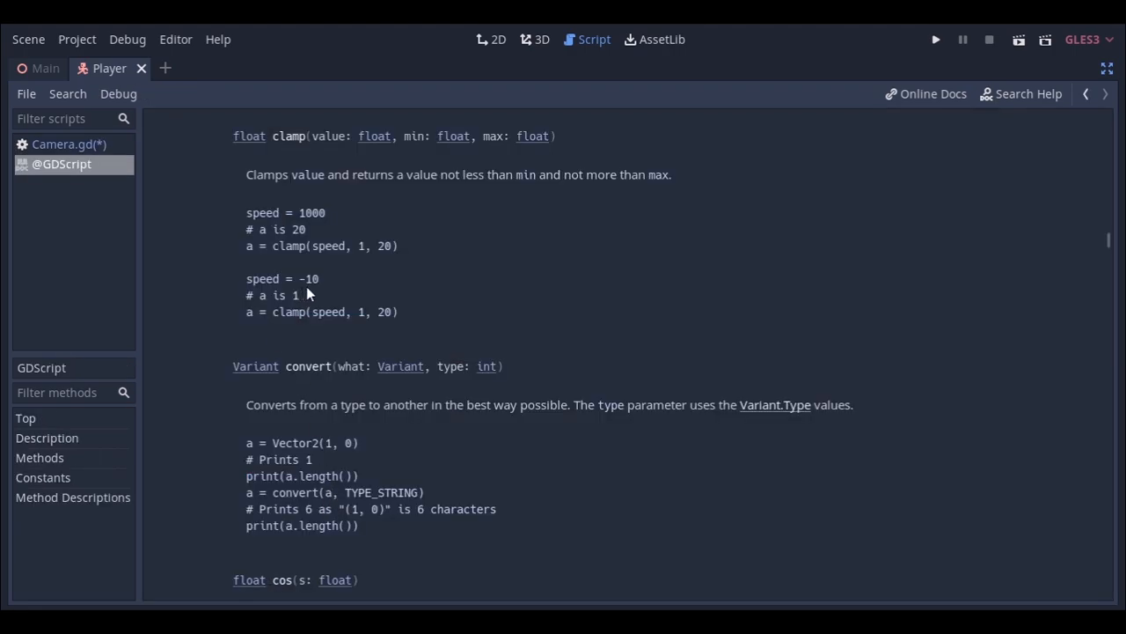
drag(246, 174, 598, 174)
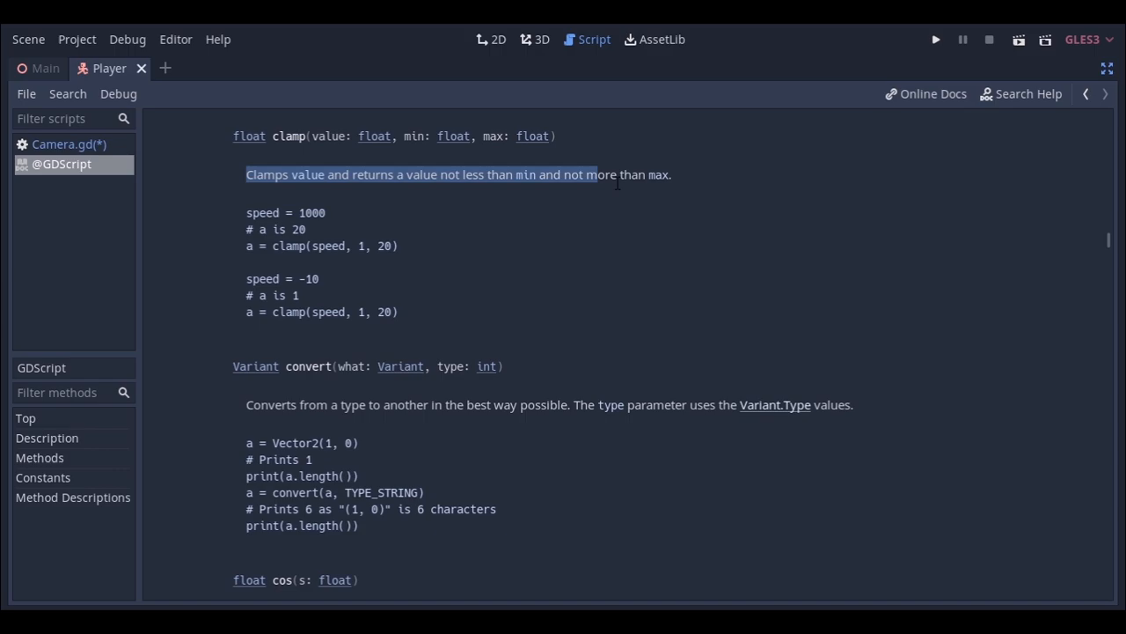
click(69, 144)
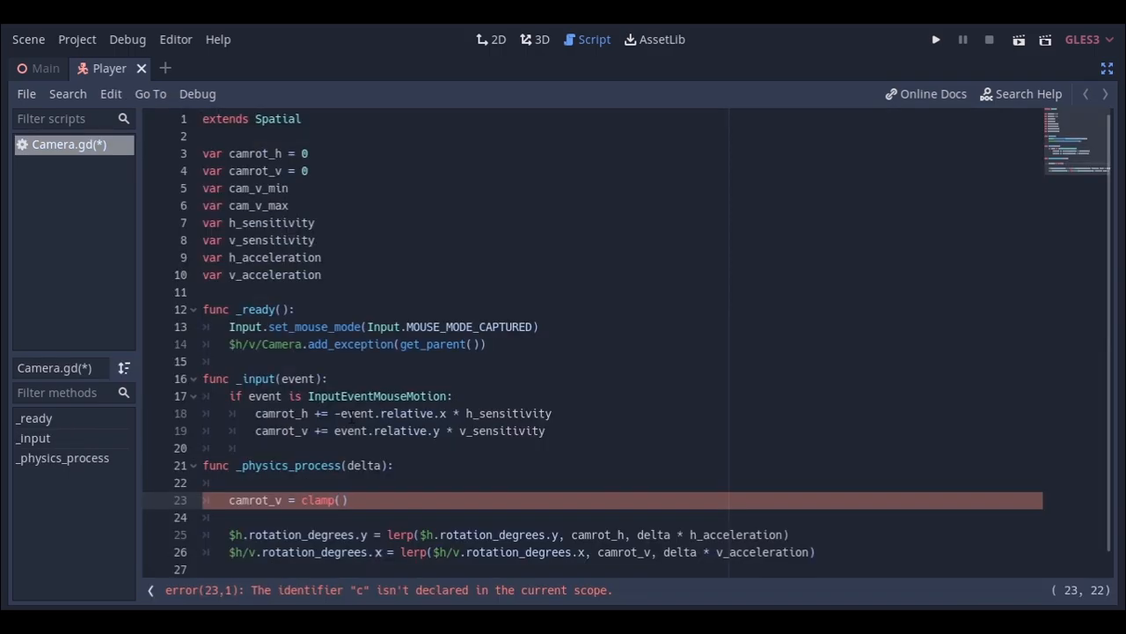
Finish clamp(camrot_v, cam_v_min, cam_v_max) and fill in sensitivity 0.1, acceleration 10, limits 75/-55.
text(camrot_v)
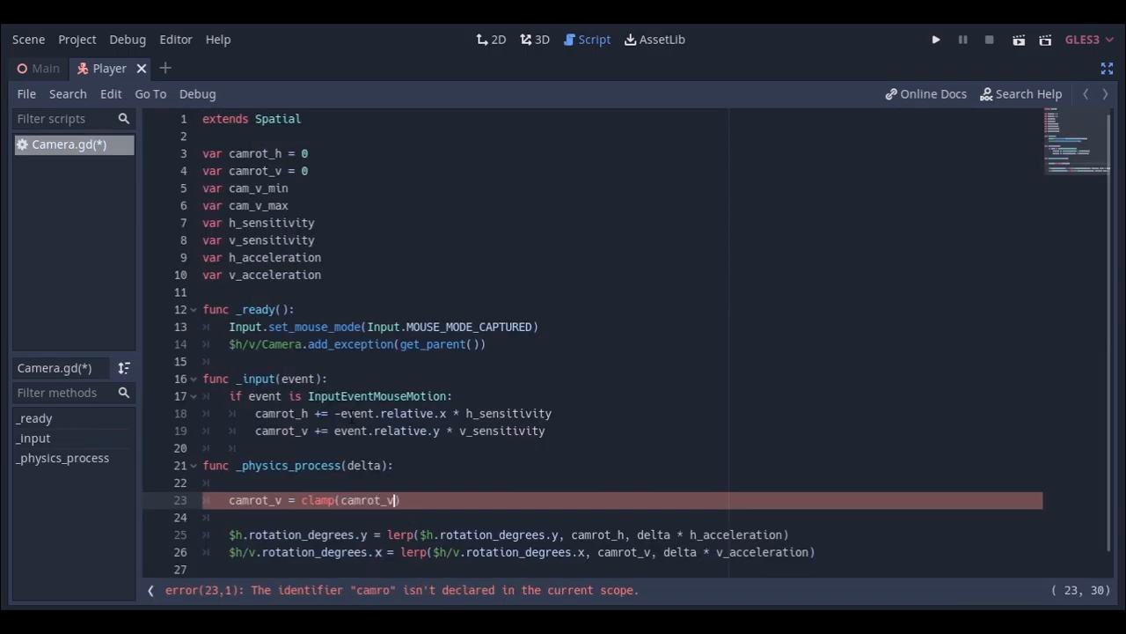
text(, camm)
click(622, 222)
text( =)
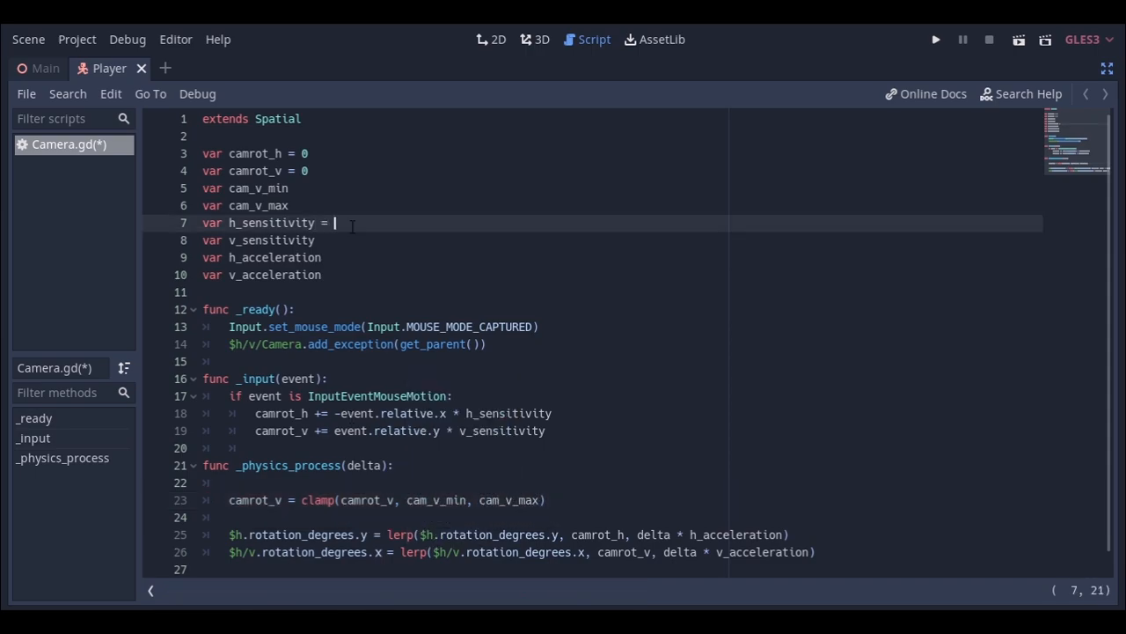
text(0.1)
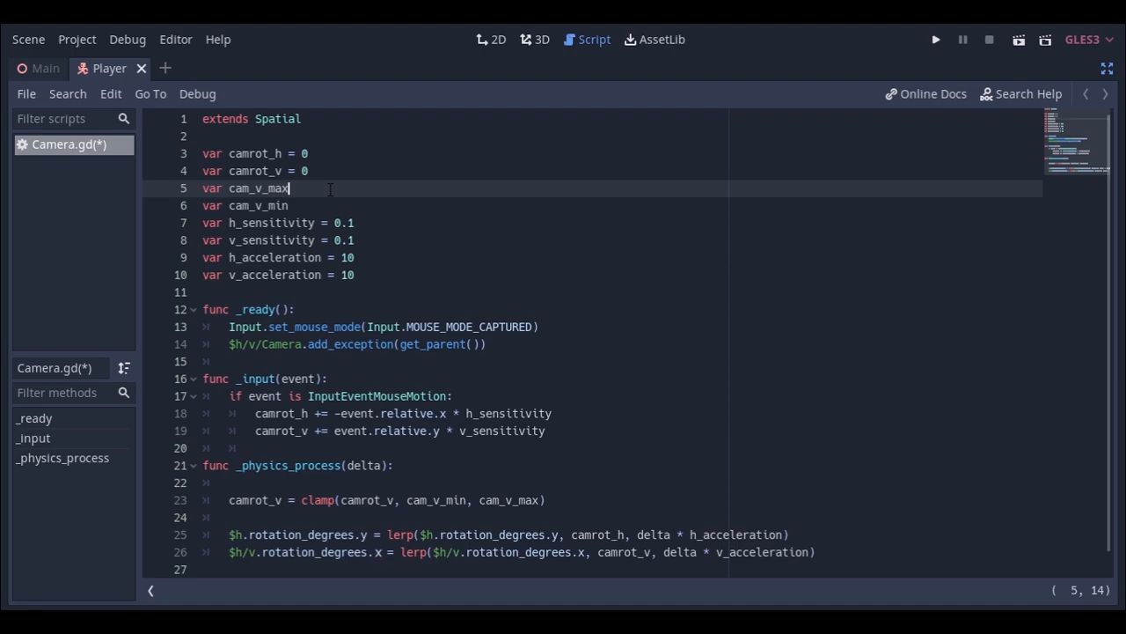
text(= 75)
click(622, 205)
text( = -55)
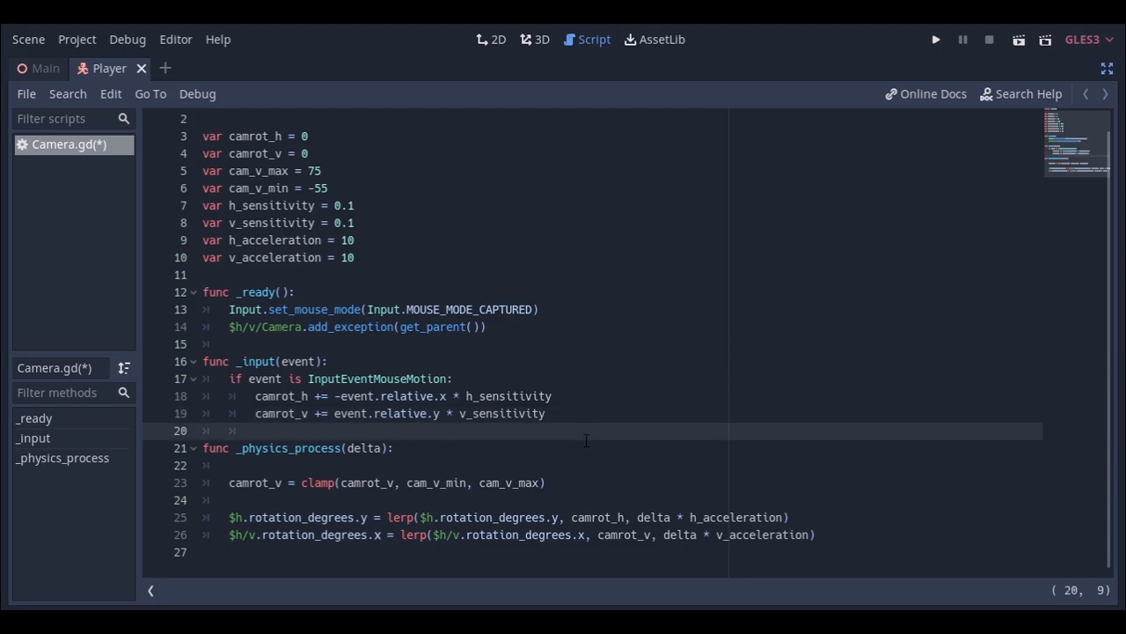
mouse_move(387, 189)
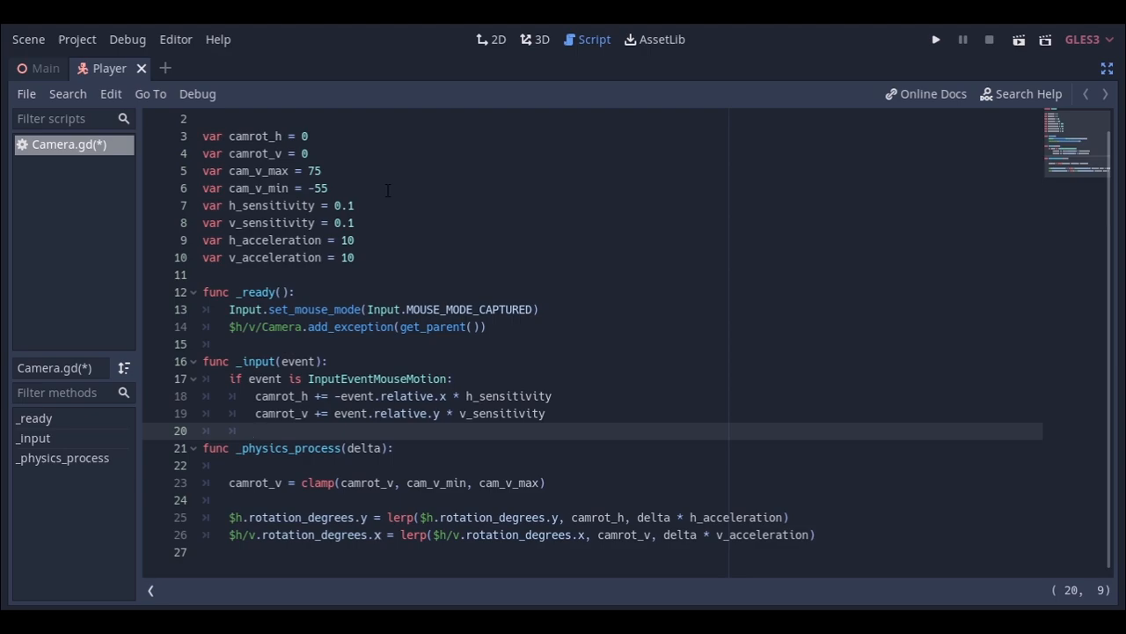
Save Camera.gd with Ctrl+S and start a debug run.
key(ctrl+s)
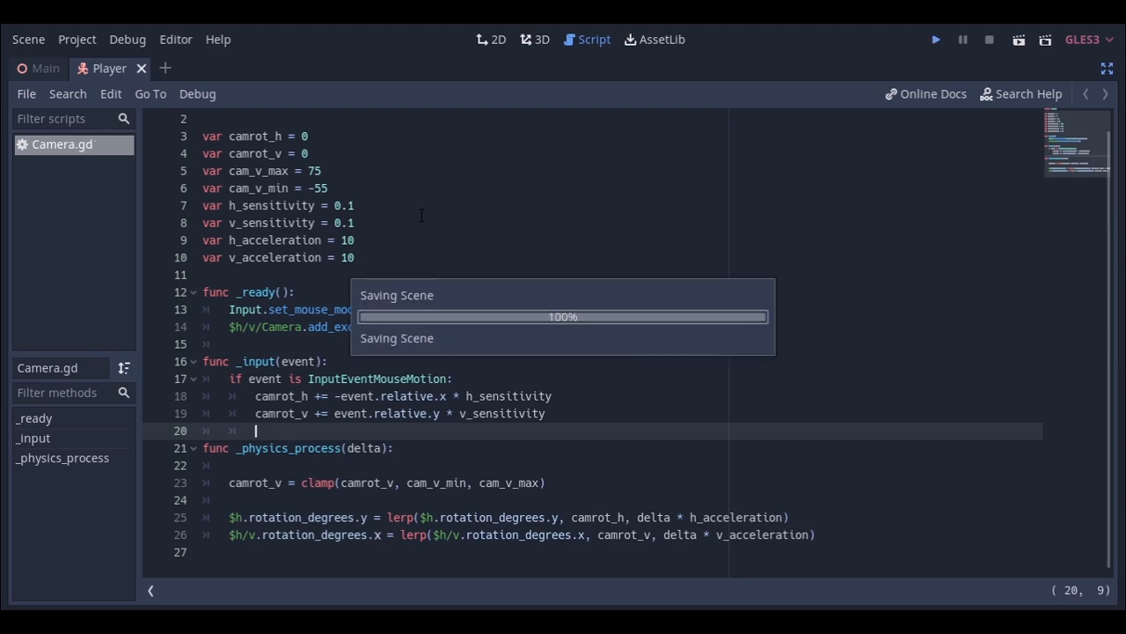
click(934, 40)
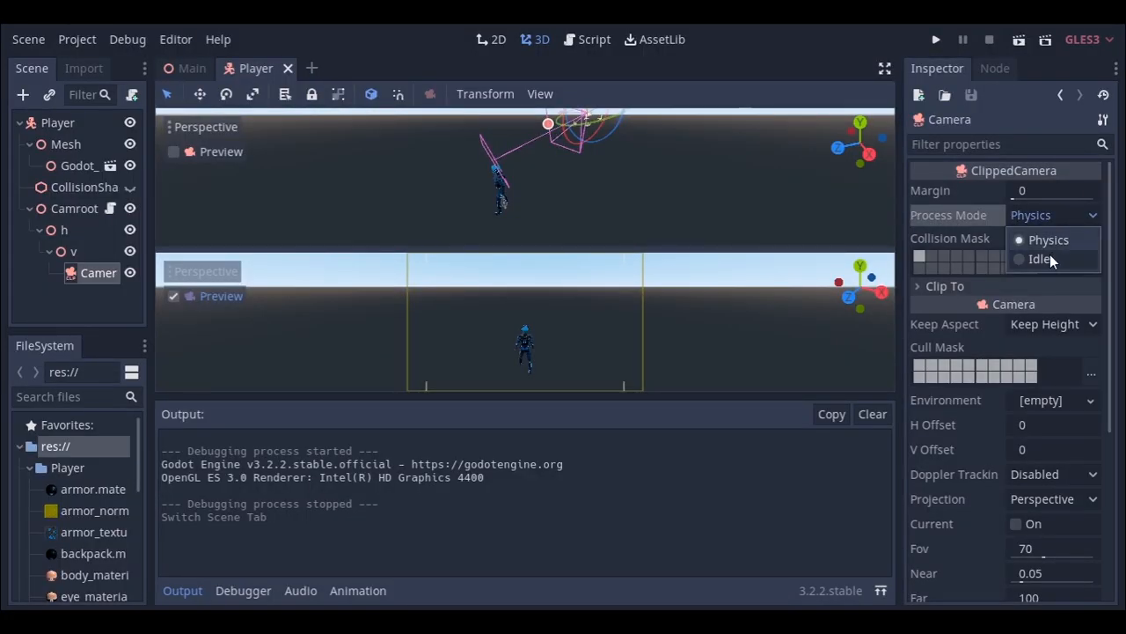
Choose Idle as the Camera node's Process Mode in the Inspector.
click(1034, 259)
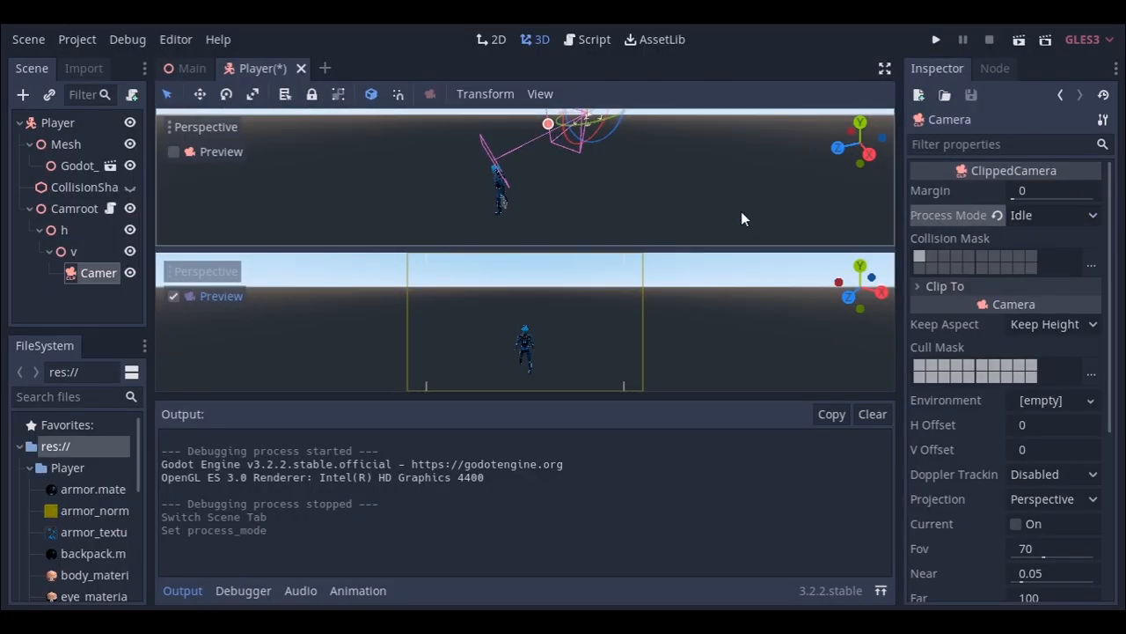
click(935, 37)
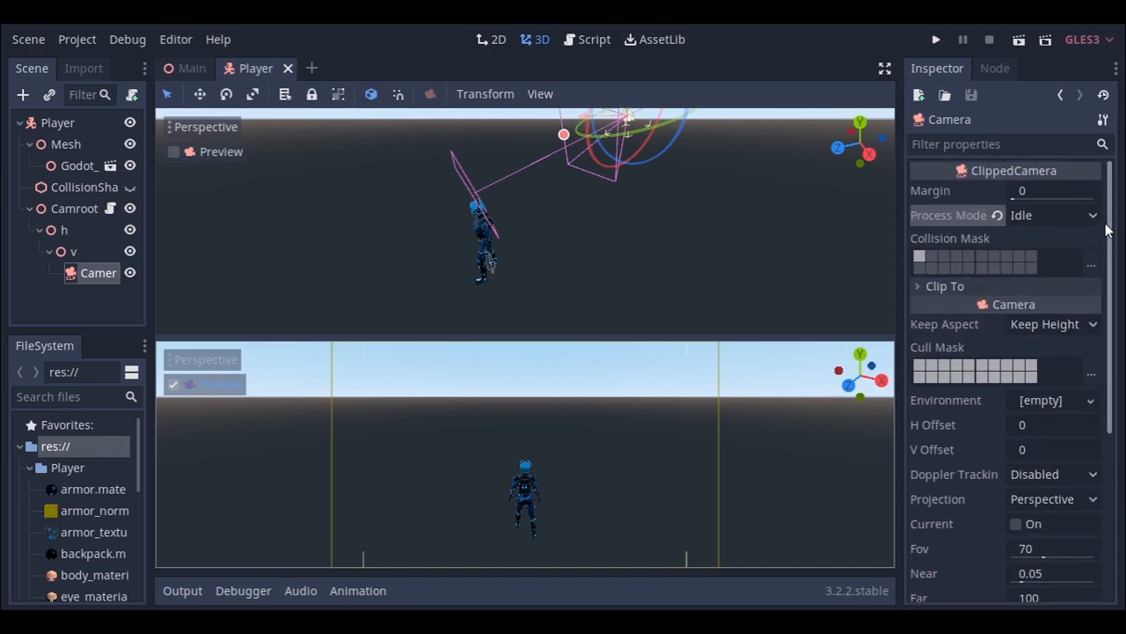
scroll(down, 3)
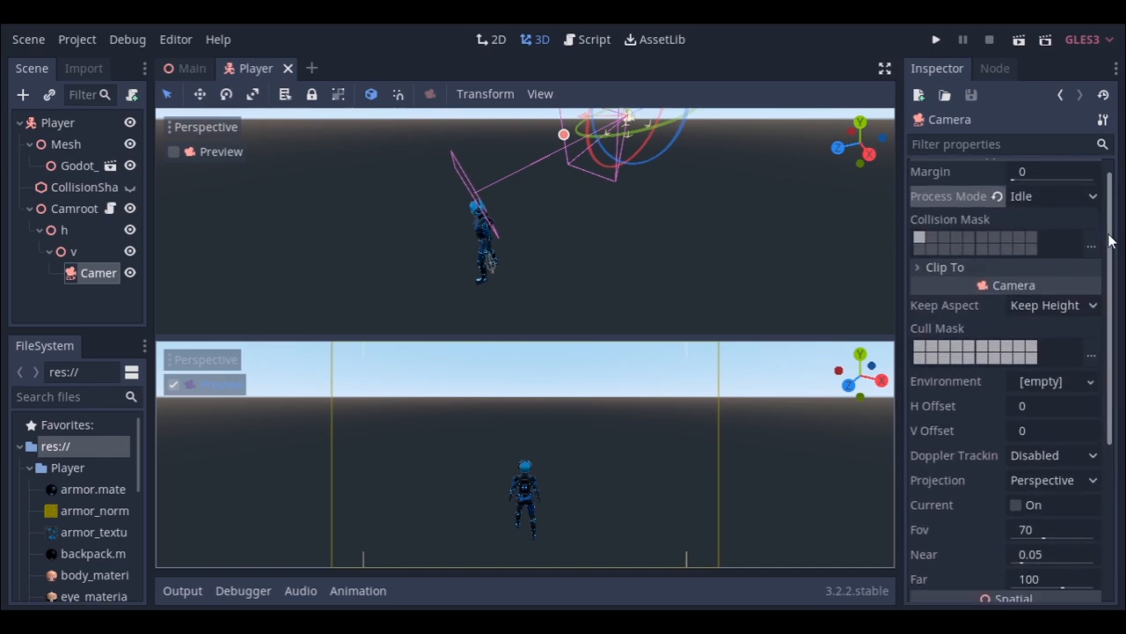